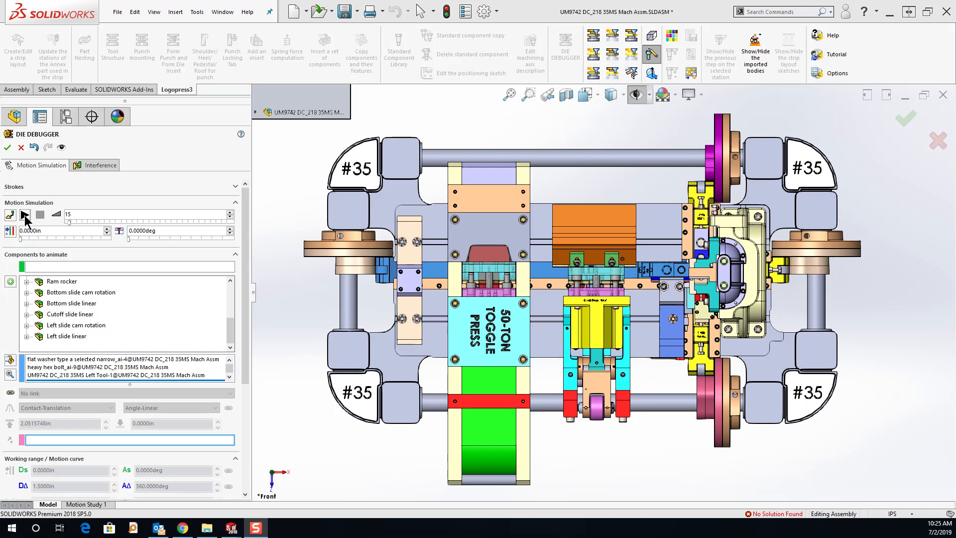
{"action": "mouse_move", "coordinate": [25, 219]}
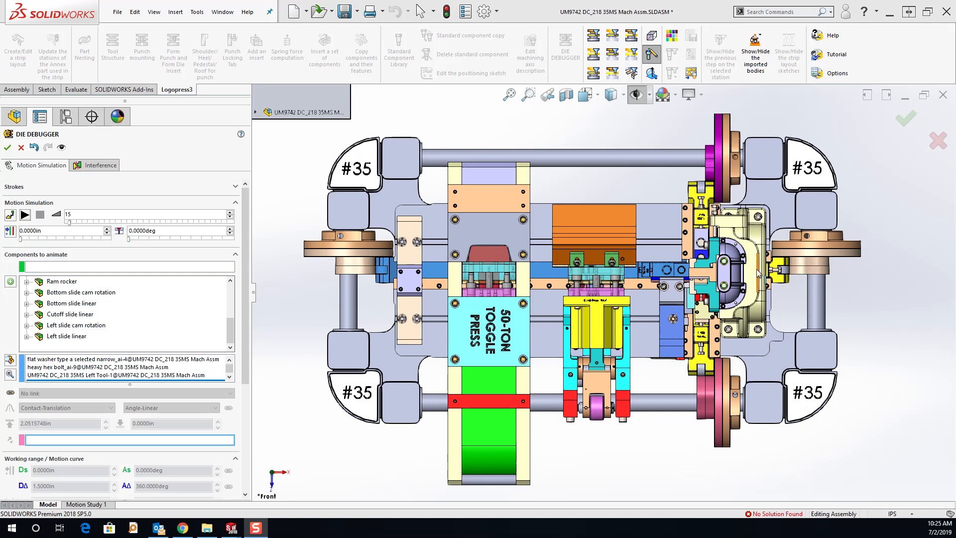
{"action": "mouse_move", "coordinate": [24, 214]}
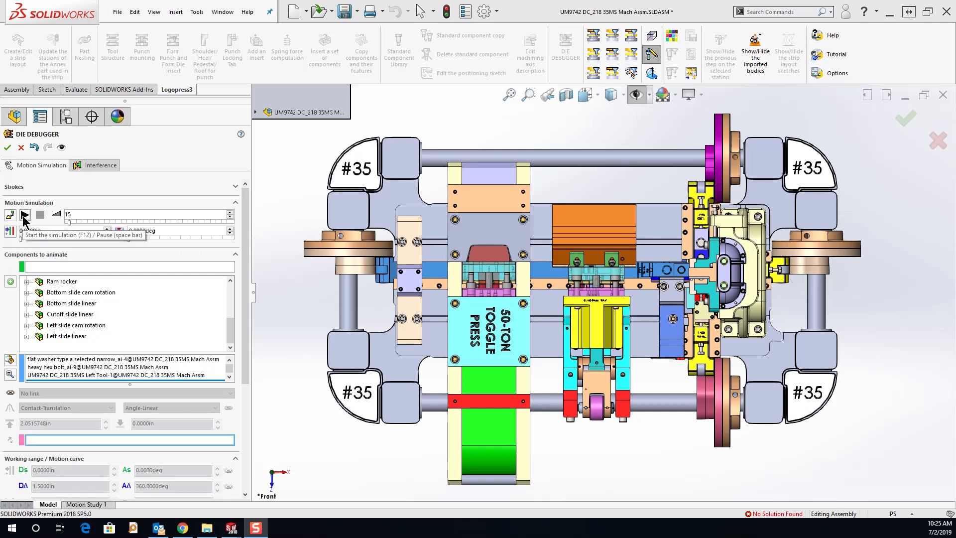
- Play the existing die motion simulation, then stop it
{"action": "left_click", "coordinate": [25, 214]}
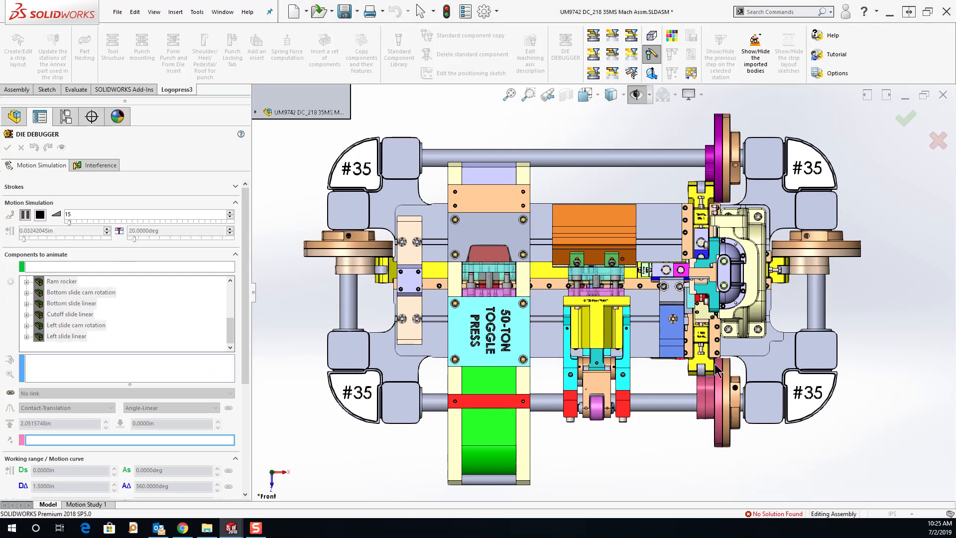
{"action": "left_click", "coordinate": [40, 215]}
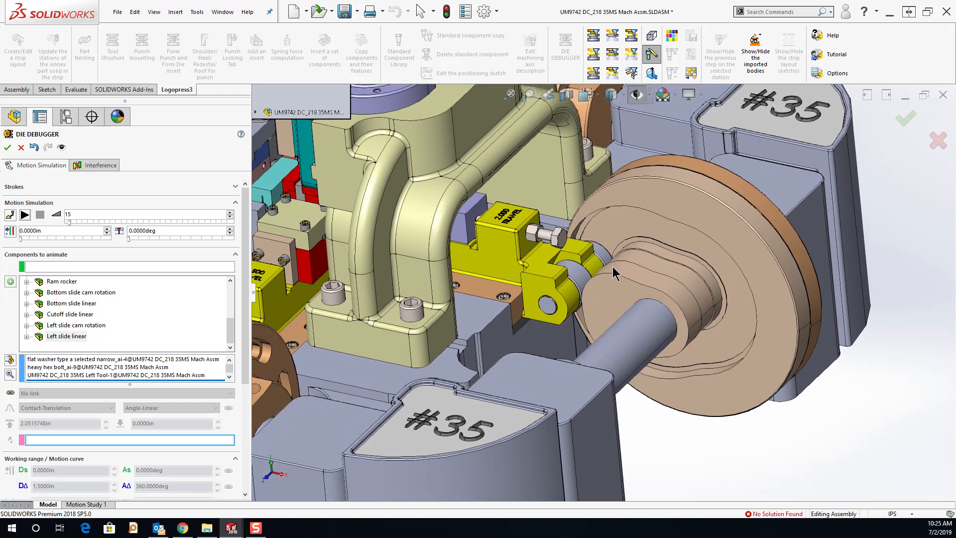
{"action": "mouse_move", "coordinate": [562, 276]}
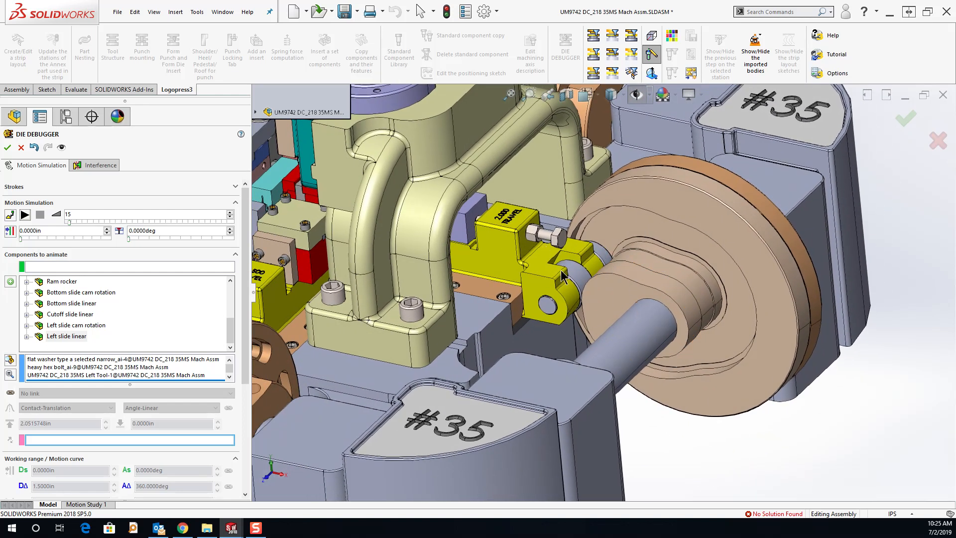
{"action": "mouse_move", "coordinate": [529, 266]}
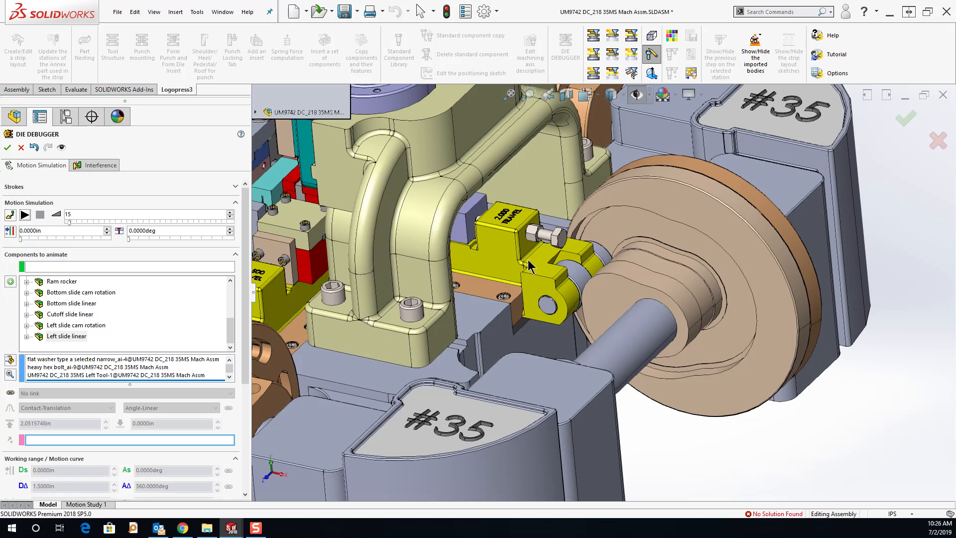
{"action": "mouse_move", "coordinate": [42, 345]}
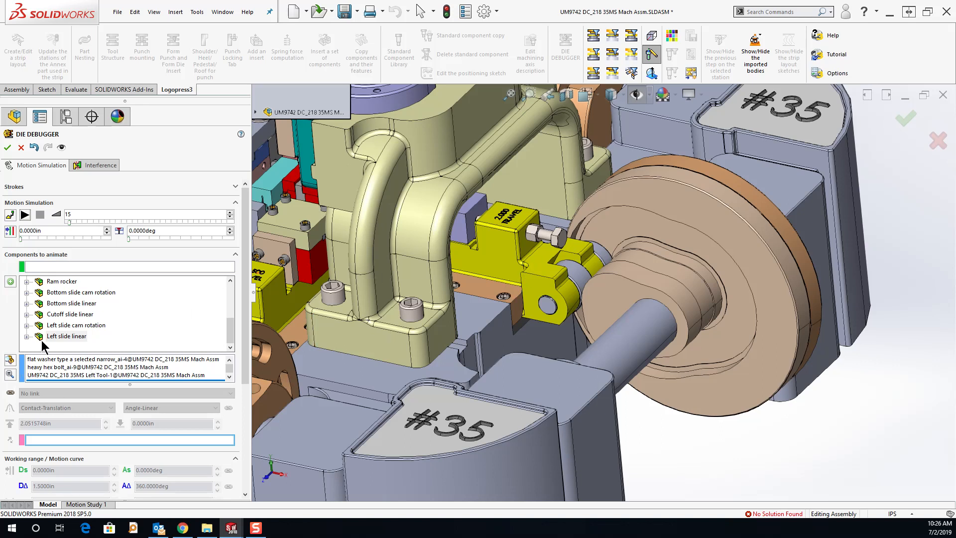
- Add a new animation sequence to the Components to animate list
{"action": "left_click", "coordinate": [66, 336]}
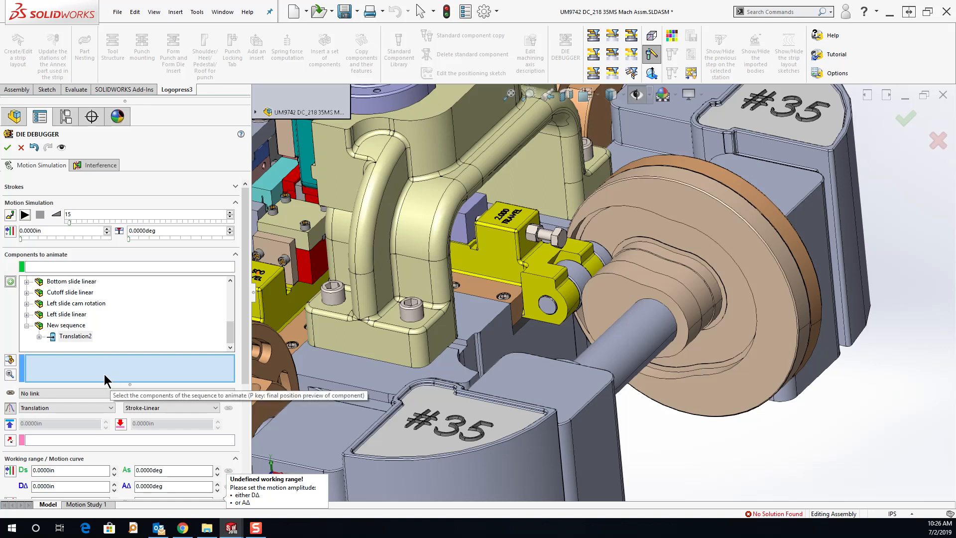
{"action": "mouse_move", "coordinate": [748, 263]}
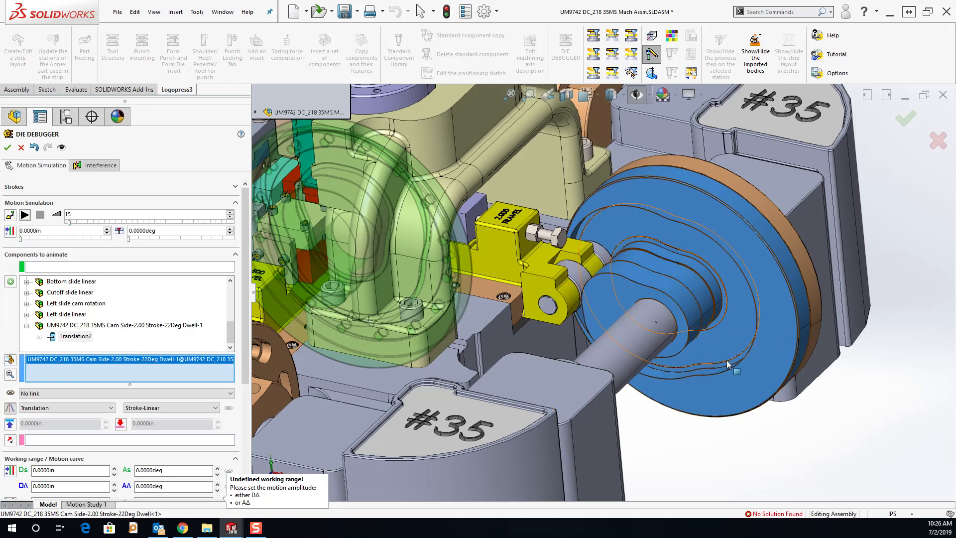
{"action": "mouse_move", "coordinate": [767, 381]}
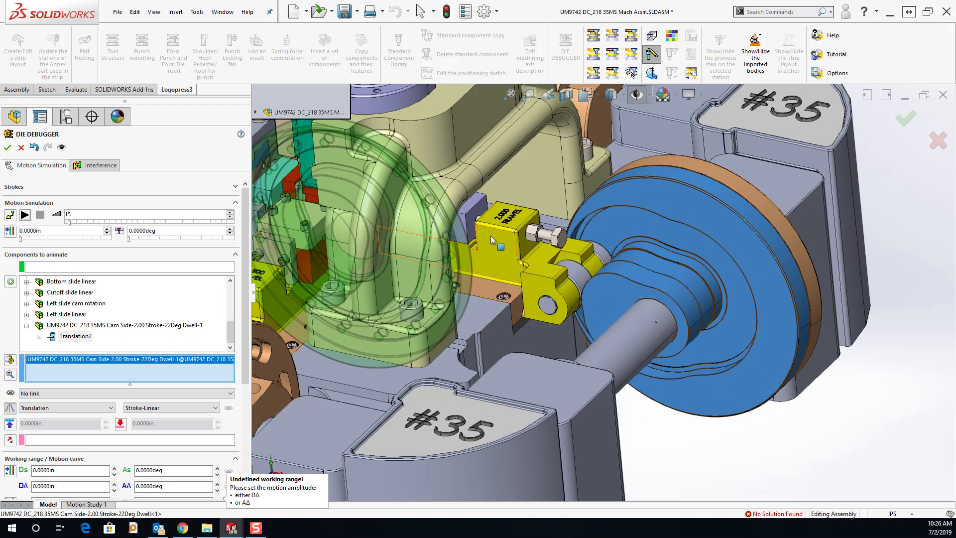
{"action": "mouse_move", "coordinate": [146, 361]}
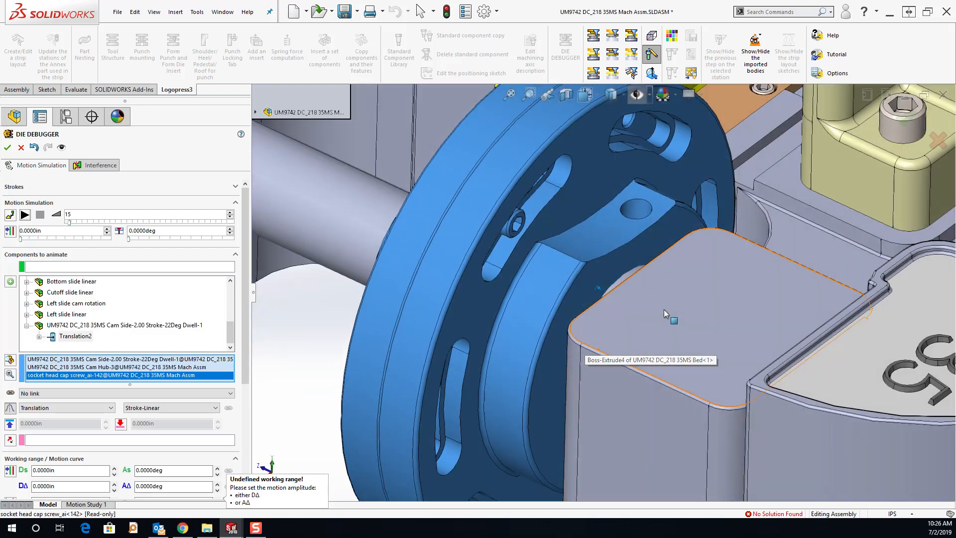
- Make the side cam sequence a 45° rotation about its shaft edge and preview it
{"action": "left_click", "coordinate": [663, 95]}
{"action": "type", "text": "45.0000"}
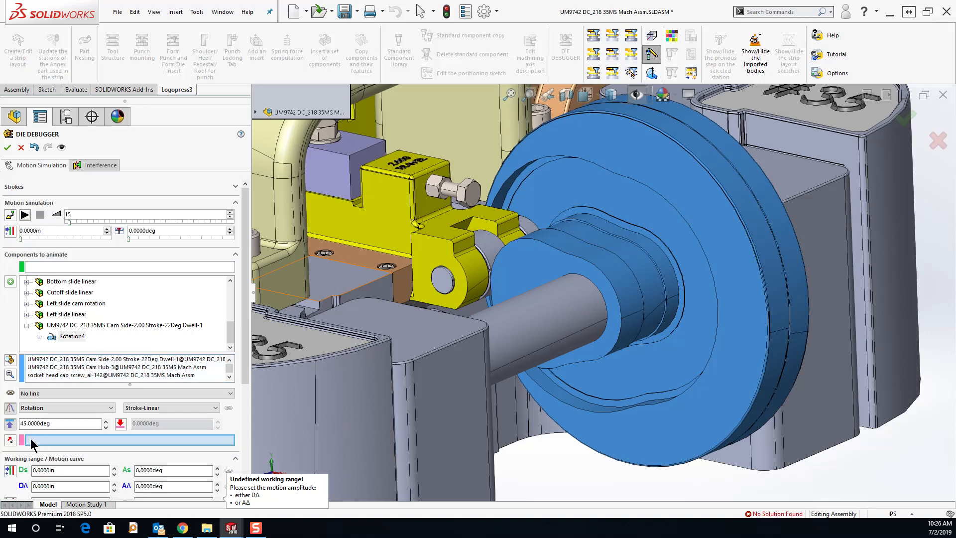
{"action": "mouse_move", "coordinate": [36, 442]}
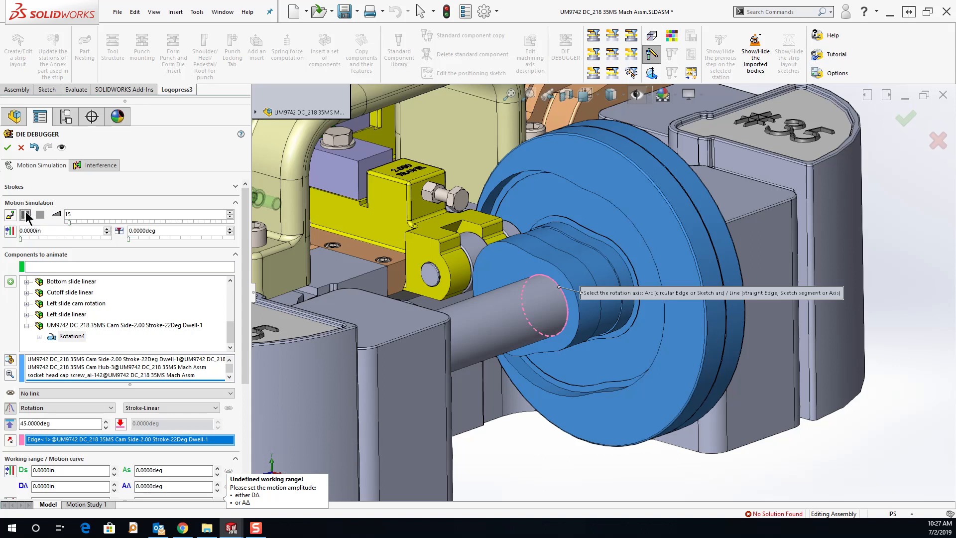
{"action": "left_click", "coordinate": [38, 214]}
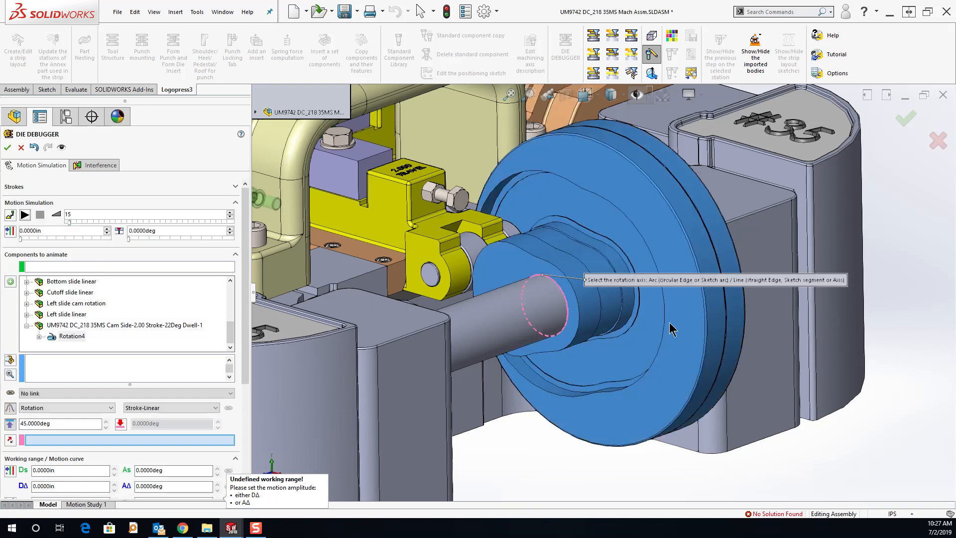
- Stop the preview and set the cam's working range to 360 degrees
{"action": "left_click", "coordinate": [546, 277]}
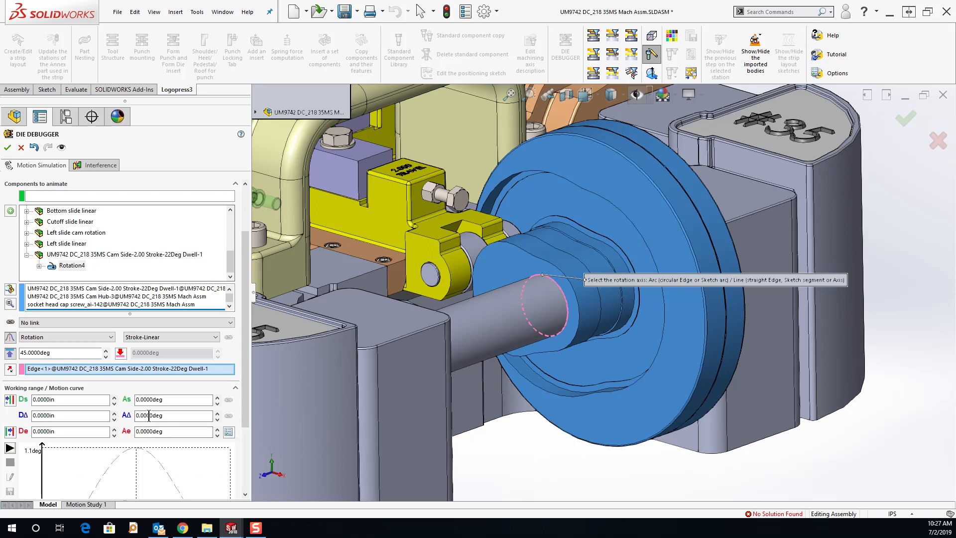
{"action": "mouse_move", "coordinate": [173, 415]}
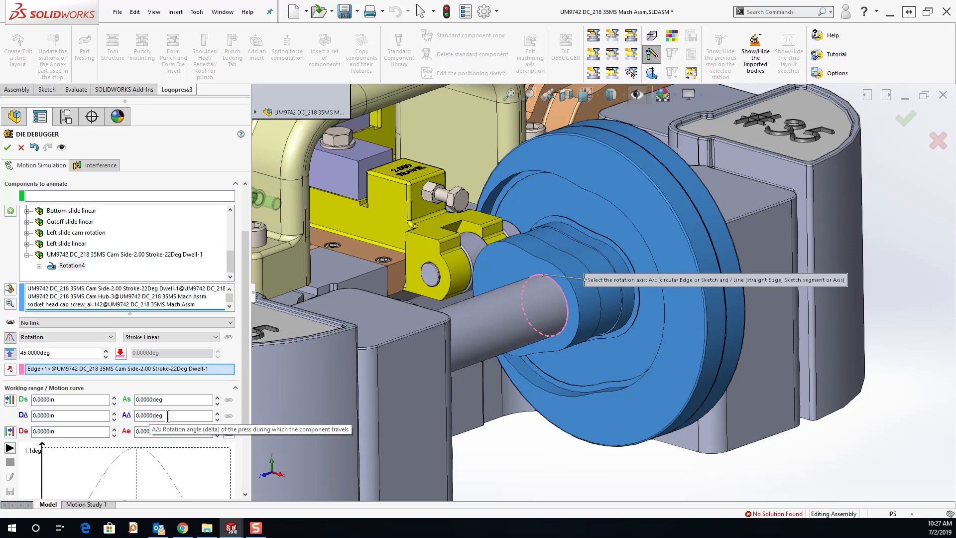
{"action": "triple_click", "coordinate": [172, 415]}
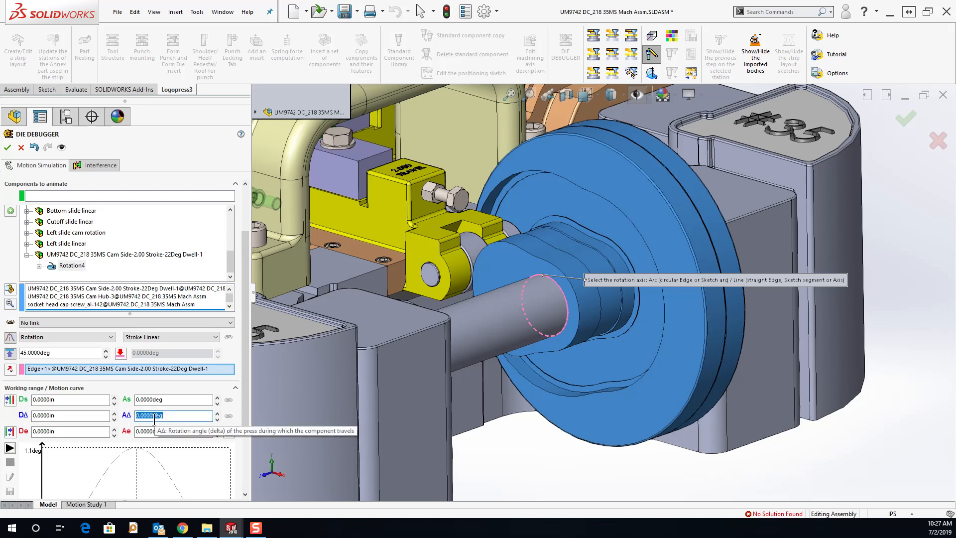
{"action": "type", "text": "36"}
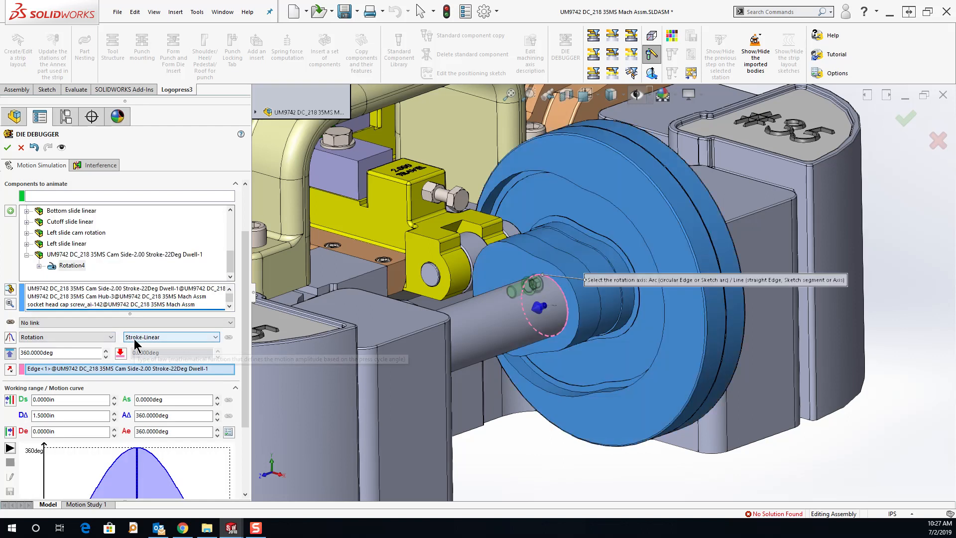
{"action": "mouse_move", "coordinate": [136, 345]}
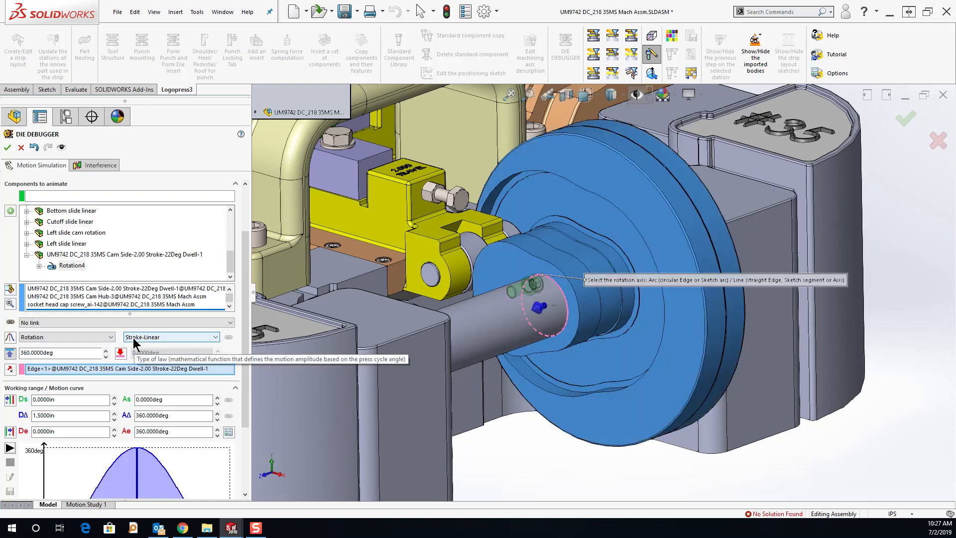
- Change the cam sequence's motion law from Stroke-Linear to Angle-Linear
{"action": "left_click", "coordinate": [170, 337]}
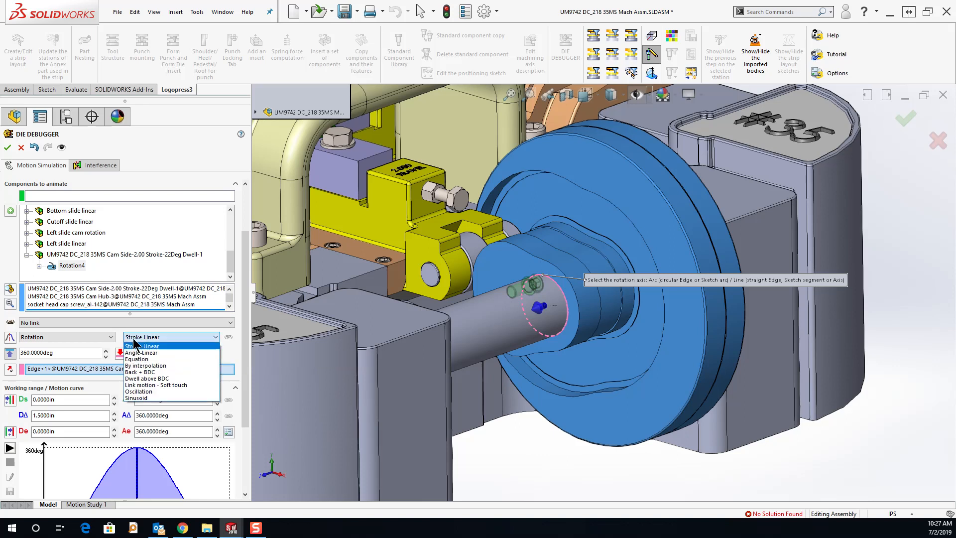
{"action": "mouse_move", "coordinate": [139, 365]}
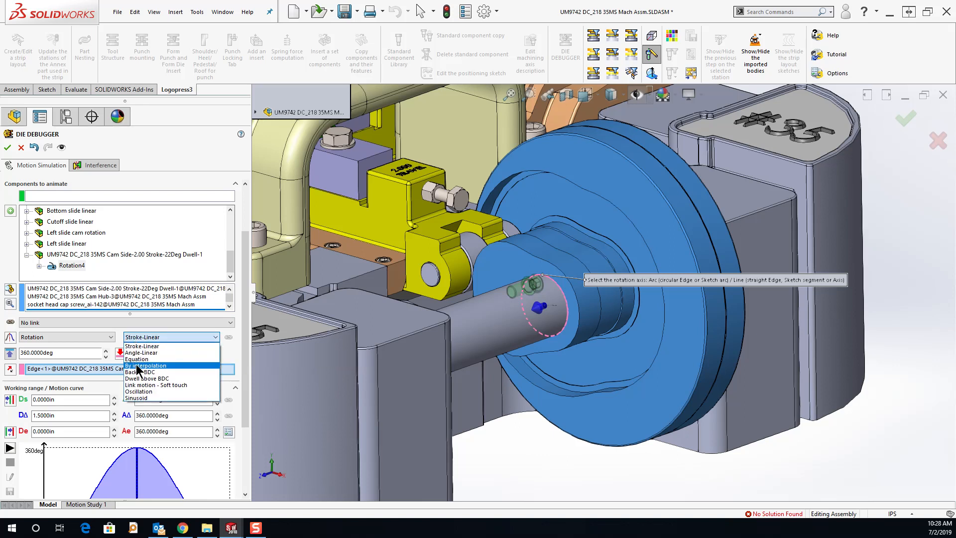
{"action": "mouse_move", "coordinate": [141, 352]}
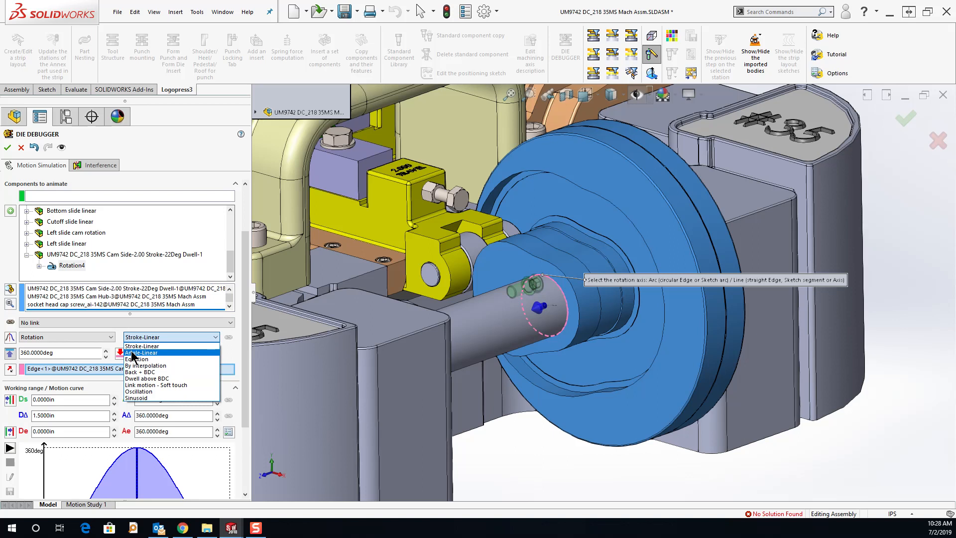
{"action": "mouse_move", "coordinate": [141, 345]}
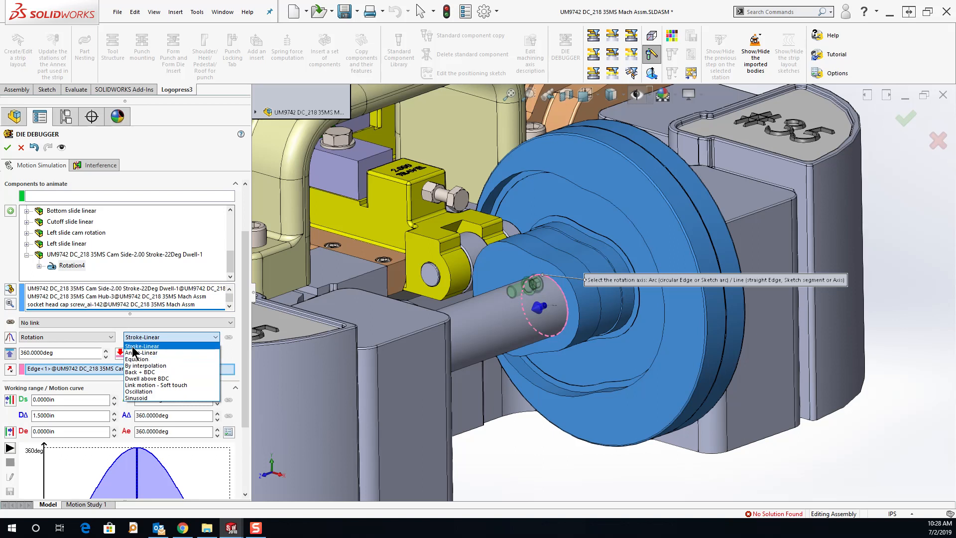
{"action": "mouse_move", "coordinate": [272, 310]}
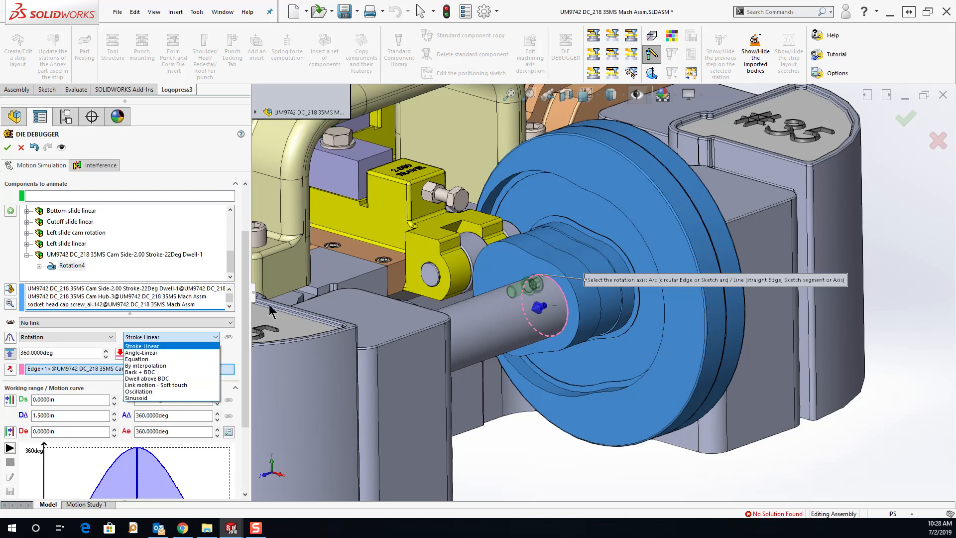
{"action": "mouse_move", "coordinate": [317, 48]}
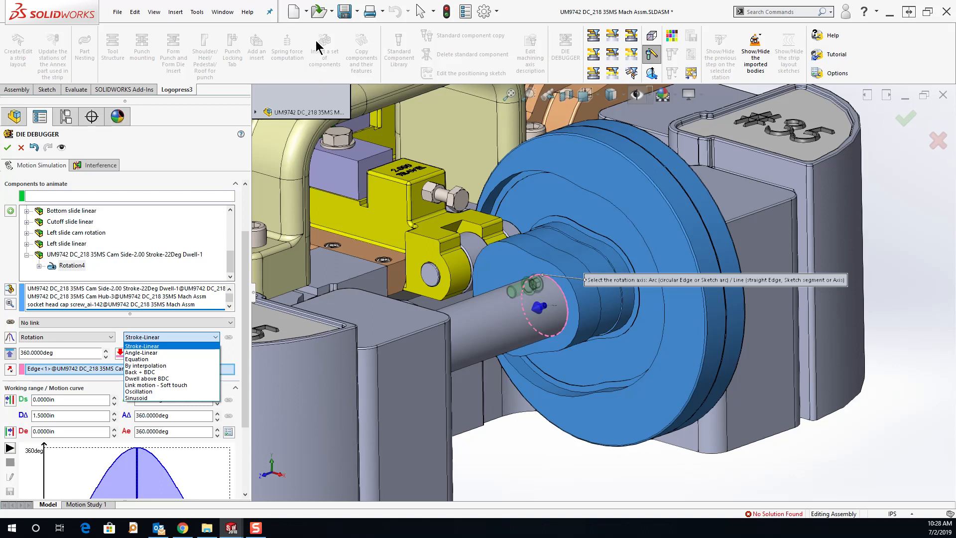
{"action": "mouse_move", "coordinate": [318, 49]}
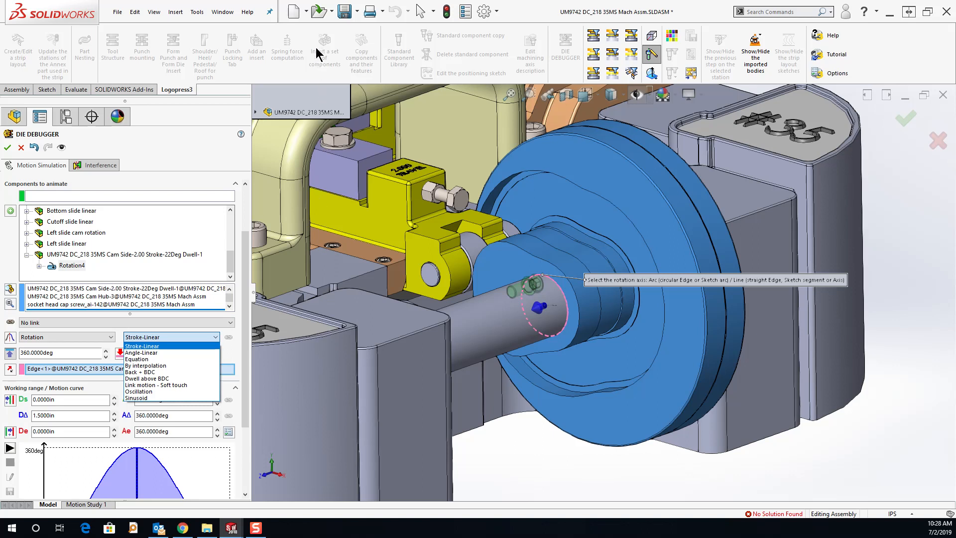
{"action": "mouse_move", "coordinate": [315, 404]}
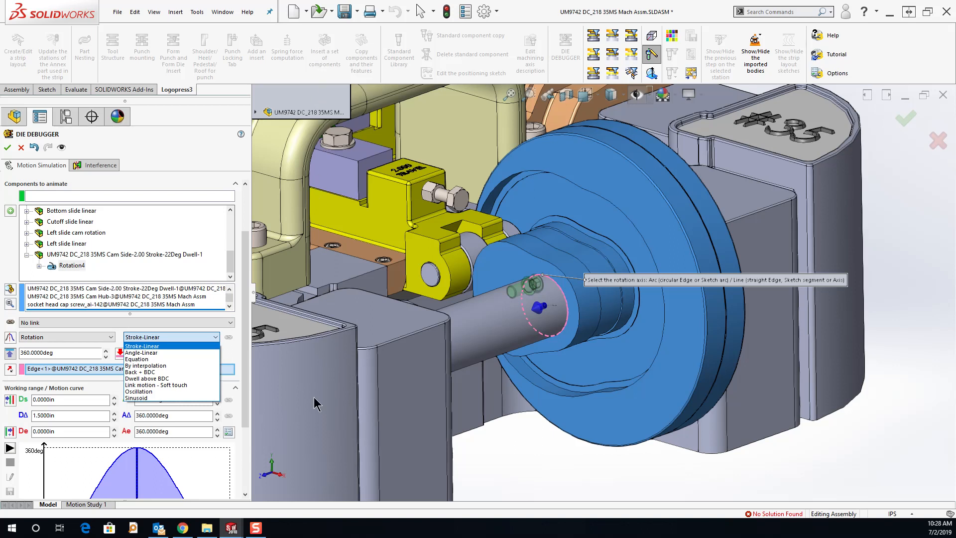
{"action": "mouse_move", "coordinate": [140, 352]}
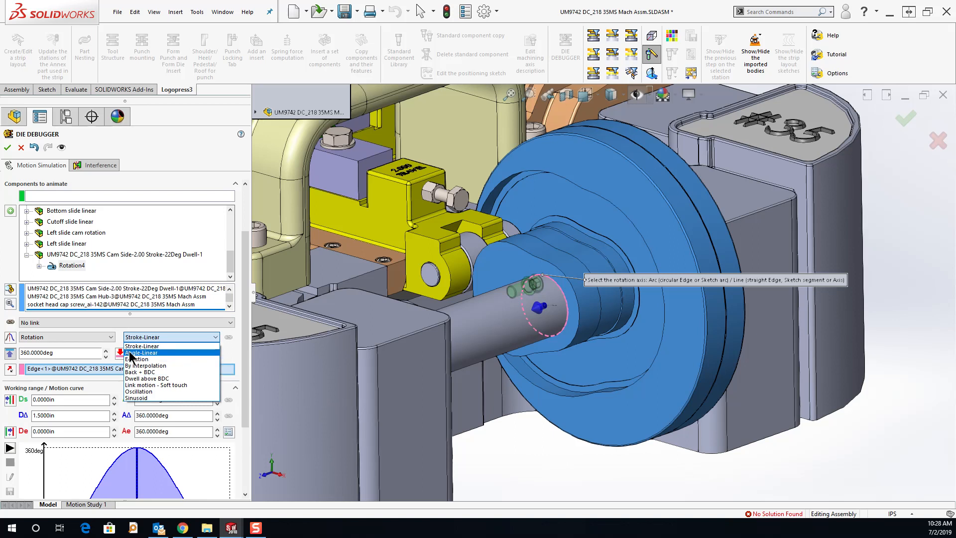
{"action": "left_click", "coordinate": [141, 352]}
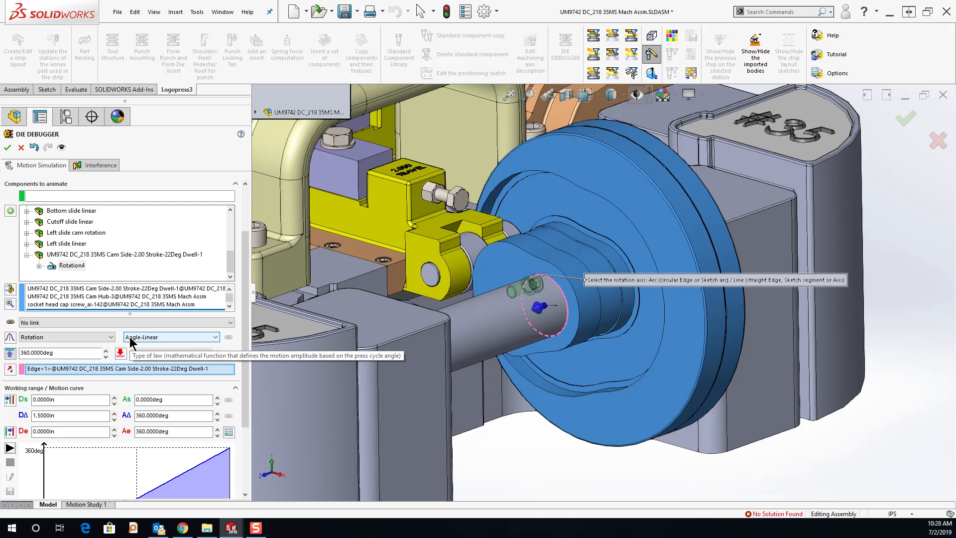
{"action": "mouse_move", "coordinate": [9, 448]}
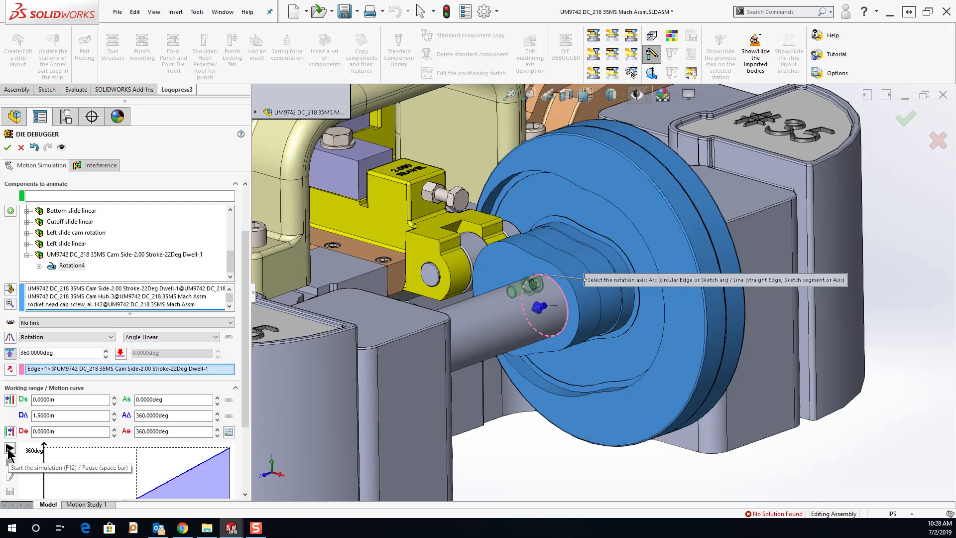
{"action": "left_click", "coordinate": [10, 448]}
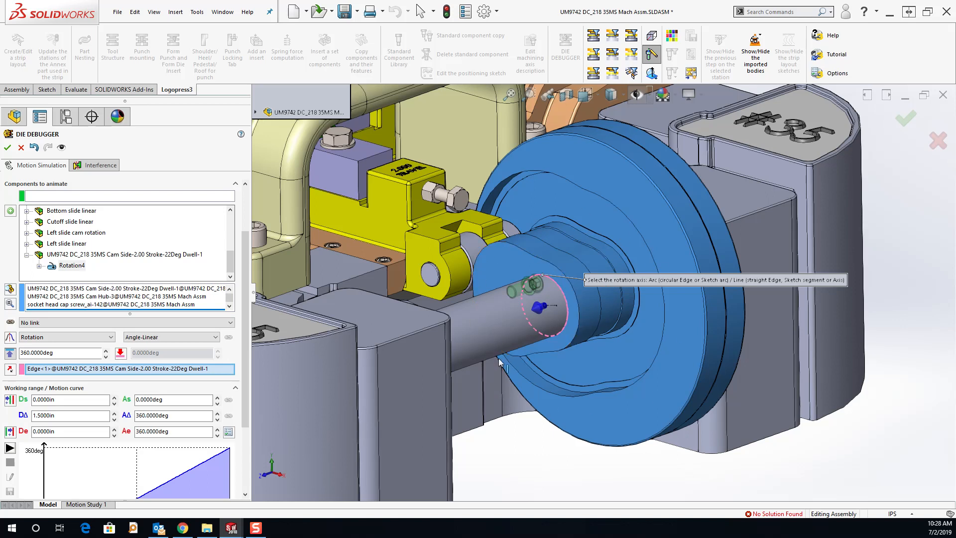
{"action": "mouse_move", "coordinate": [497, 438]}
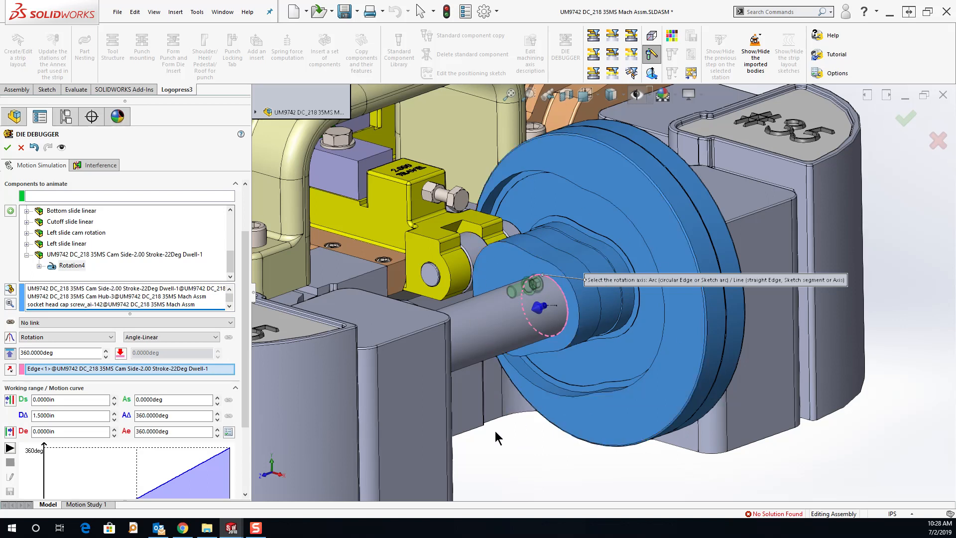
{"action": "mouse_move", "coordinate": [49, 256]}
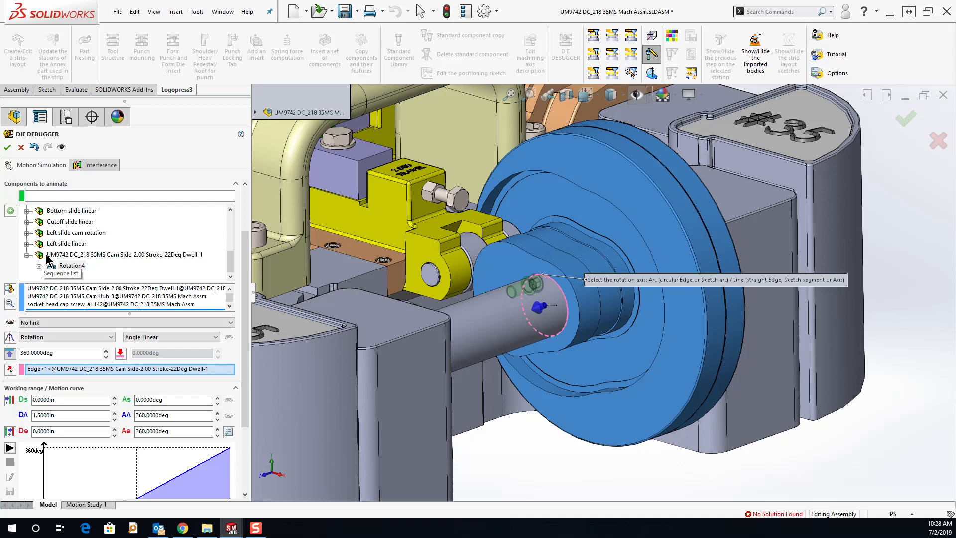
{"action": "mouse_move", "coordinate": [78, 259]}
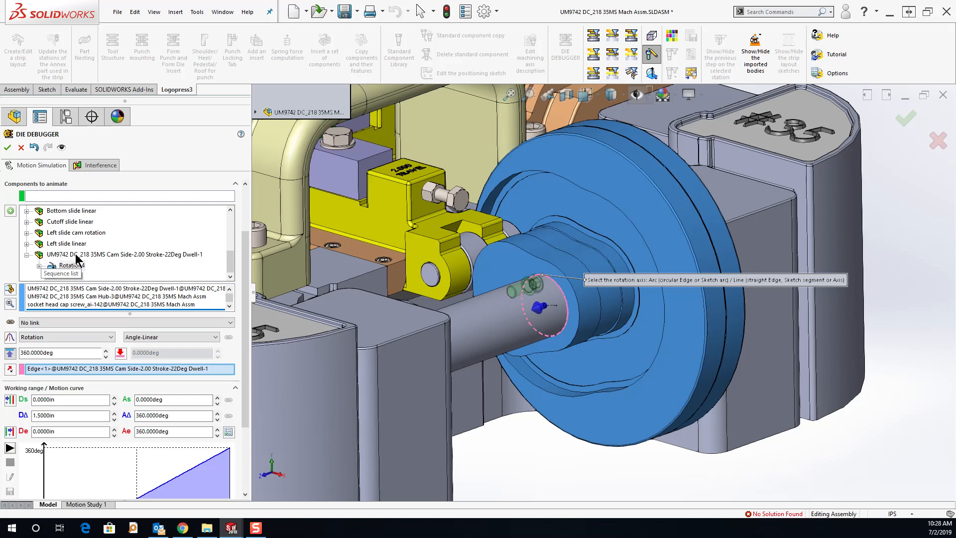
- Name the sequence 'Right slide cam rotation' in the Components to animate list
{"action": "left_click", "coordinate": [122, 254]}
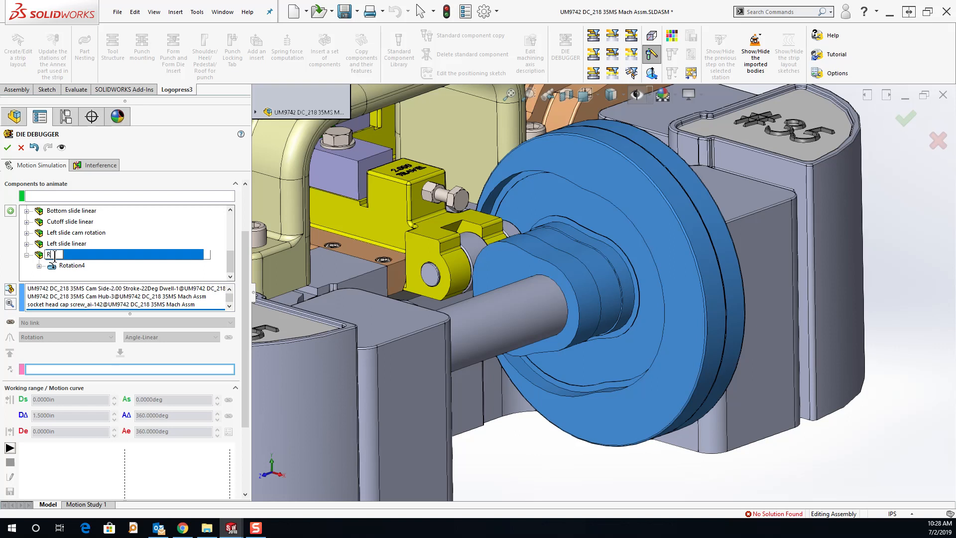
{"action": "type", "text": "Right"}
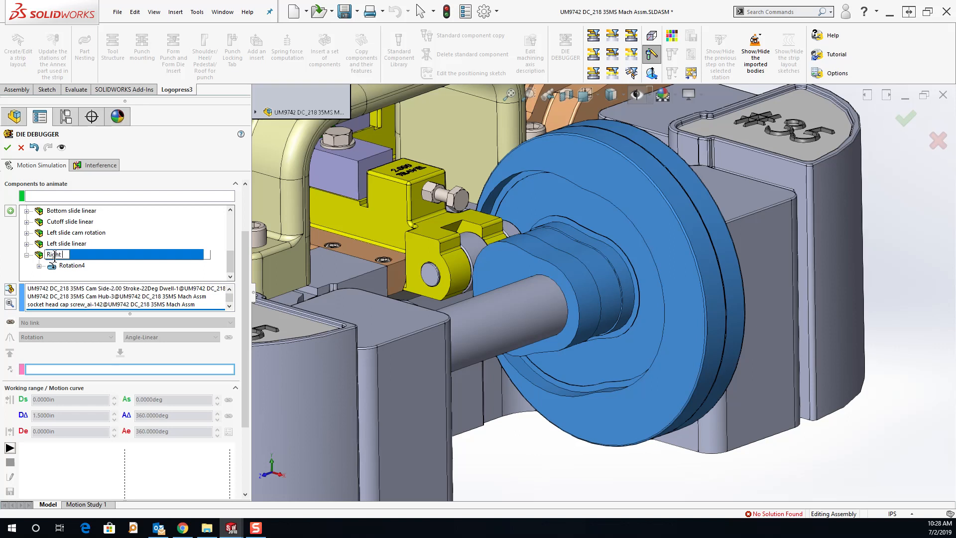
{"action": "type", "text": "slide cam"}
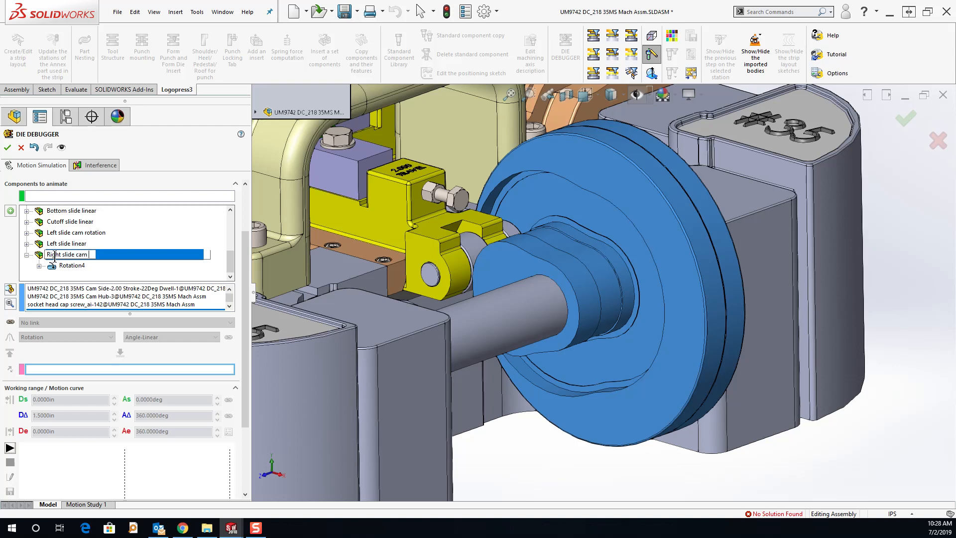
{"action": "type", "text": "rotation"}
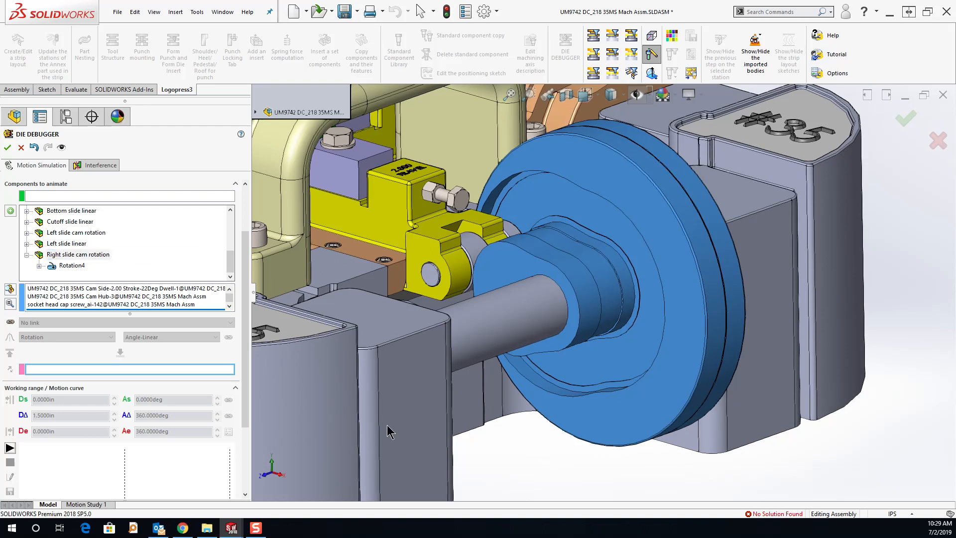
{"action": "left_click", "coordinate": [78, 254]}
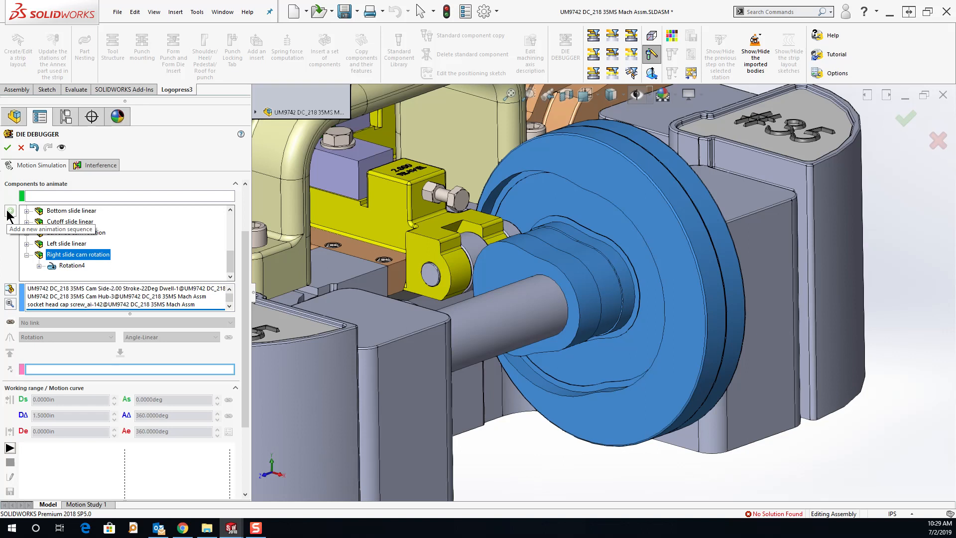
- Create a new sequence and assign the right slide and right tool parts
{"action": "left_click", "coordinate": [10, 210]}
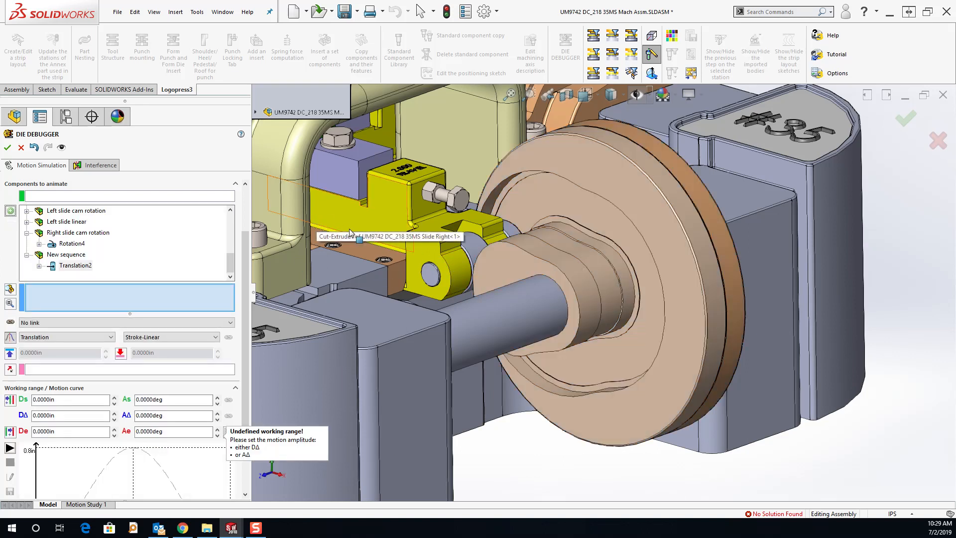
{"action": "mouse_move", "coordinate": [52, 298]}
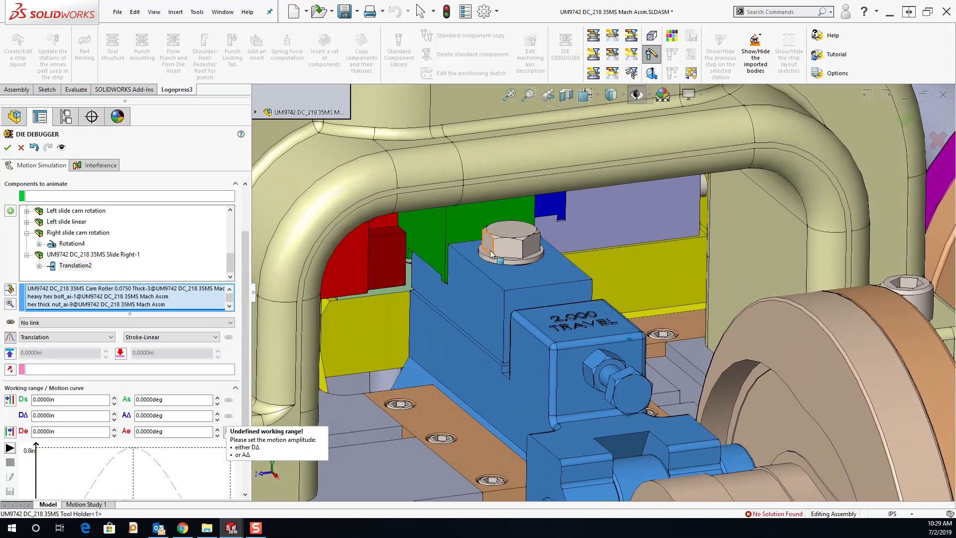
{"action": "left_click", "coordinate": [509, 253]}
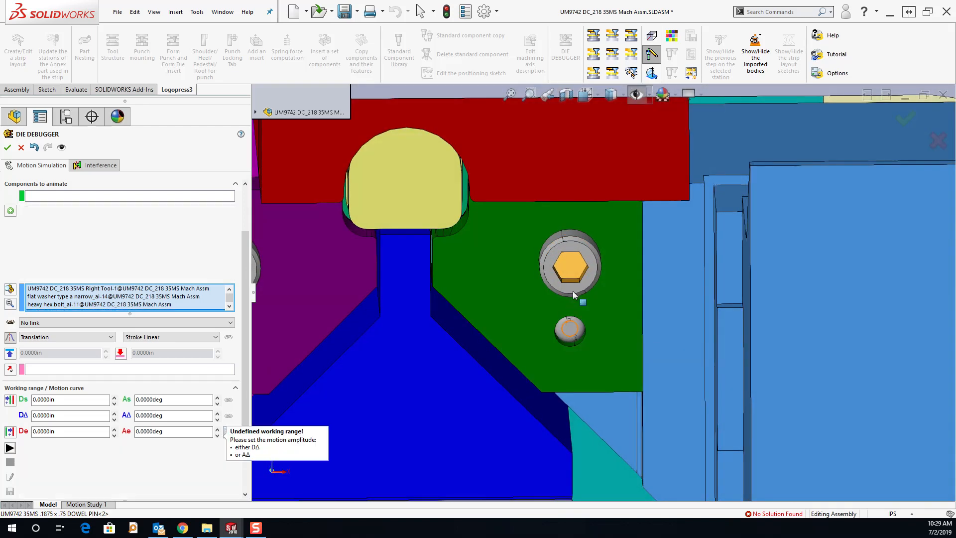
{"action": "left_click", "coordinate": [570, 265]}
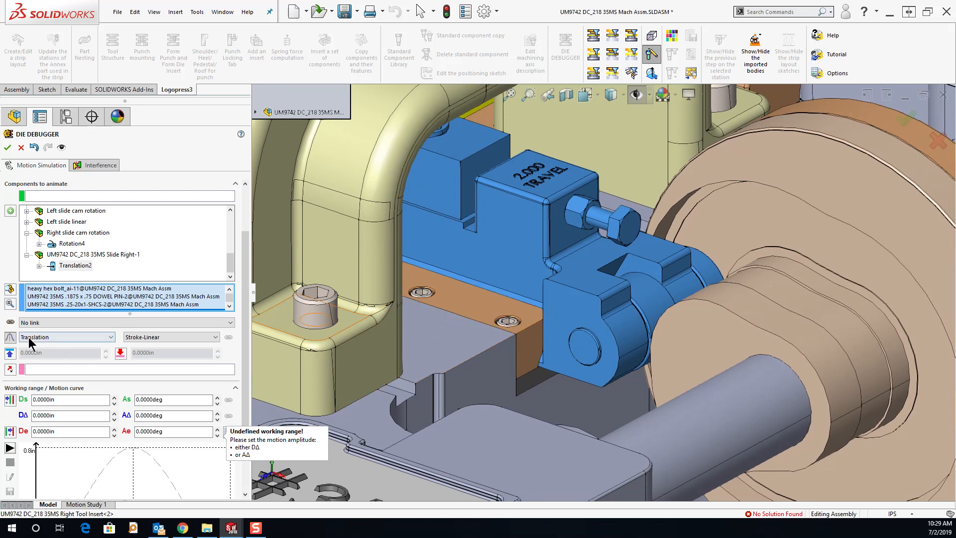
{"action": "mouse_move", "coordinate": [35, 340]}
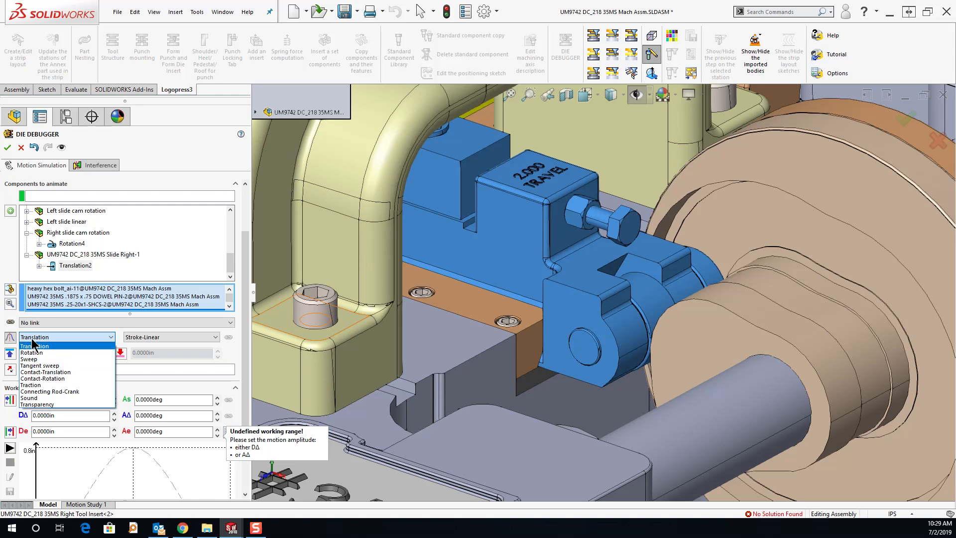
{"action": "mouse_move", "coordinate": [43, 378]}
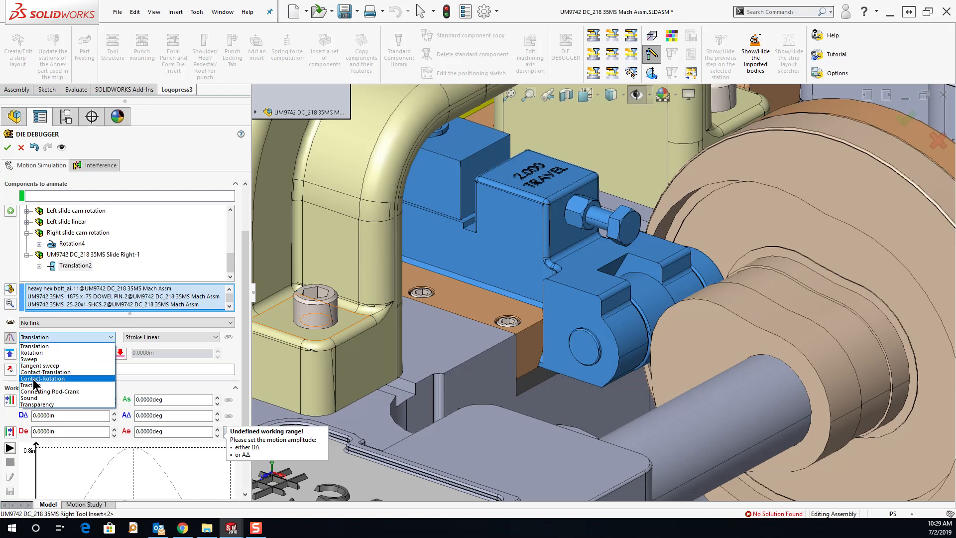
{"action": "mouse_move", "coordinate": [46, 372]}
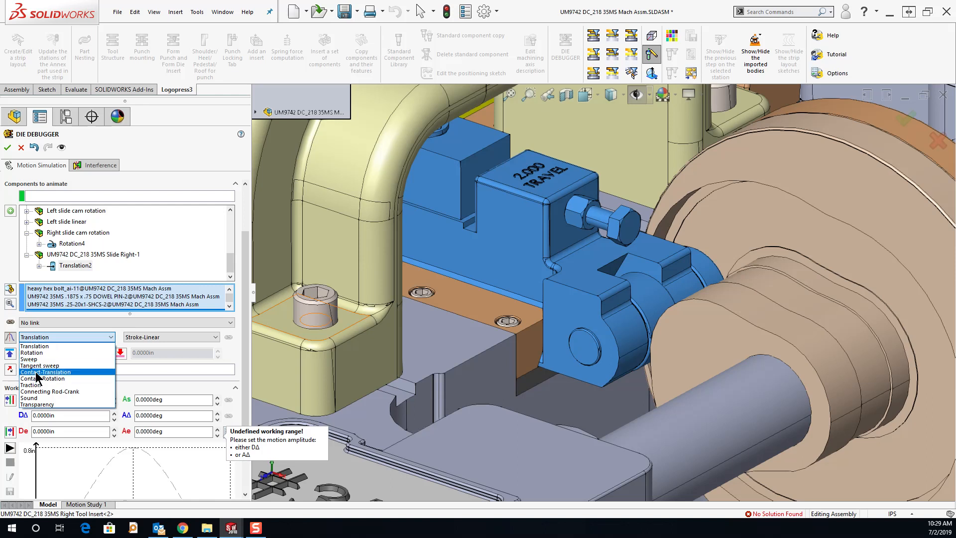
{"action": "left_click", "coordinate": [46, 372]}
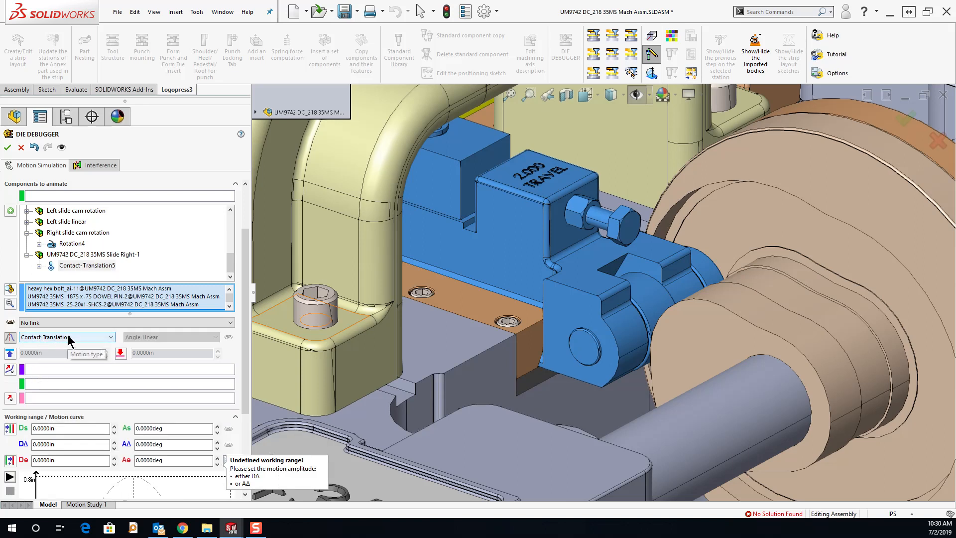
{"action": "mouse_move", "coordinate": [36, 373]}
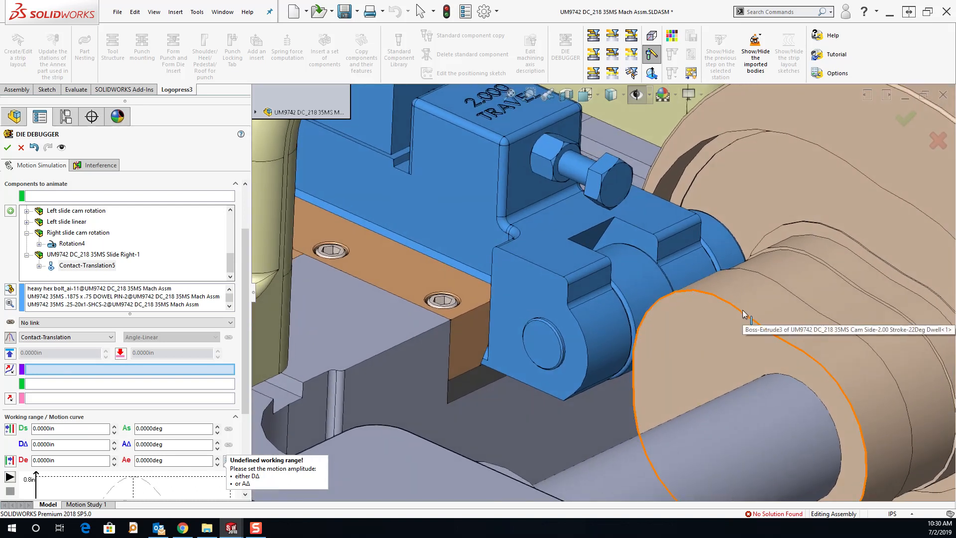
{"action": "mouse_move", "coordinate": [743, 314]}
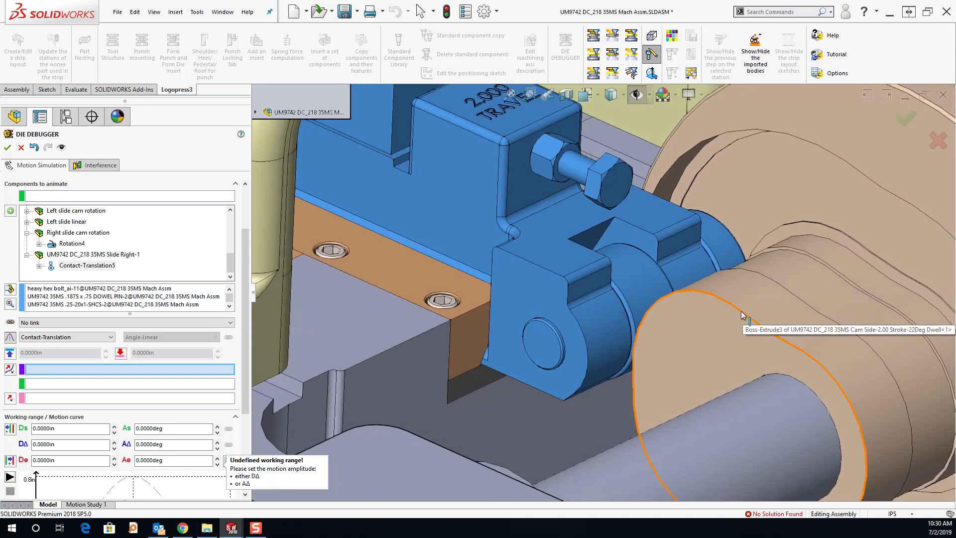
{"action": "mouse_move", "coordinate": [692, 290]}
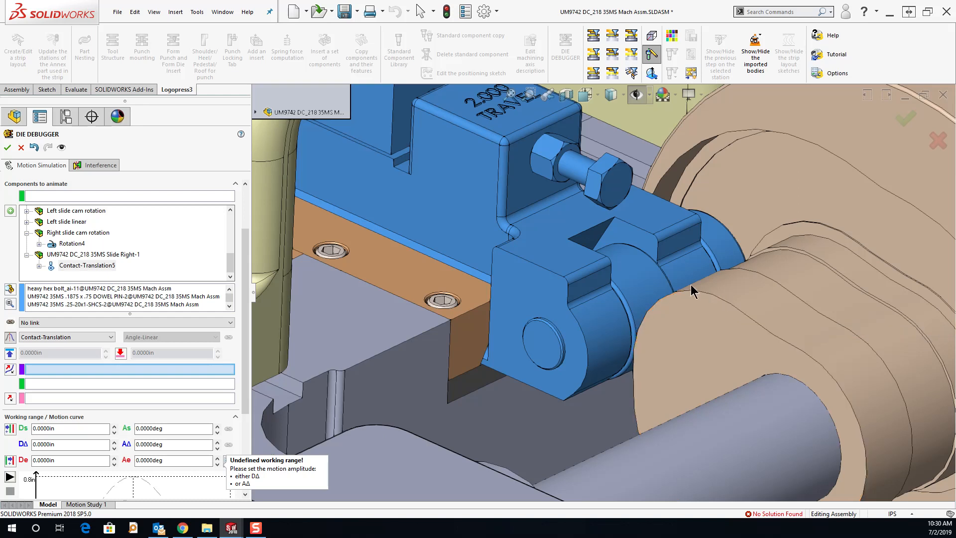
{"action": "mouse_move", "coordinate": [684, 296]}
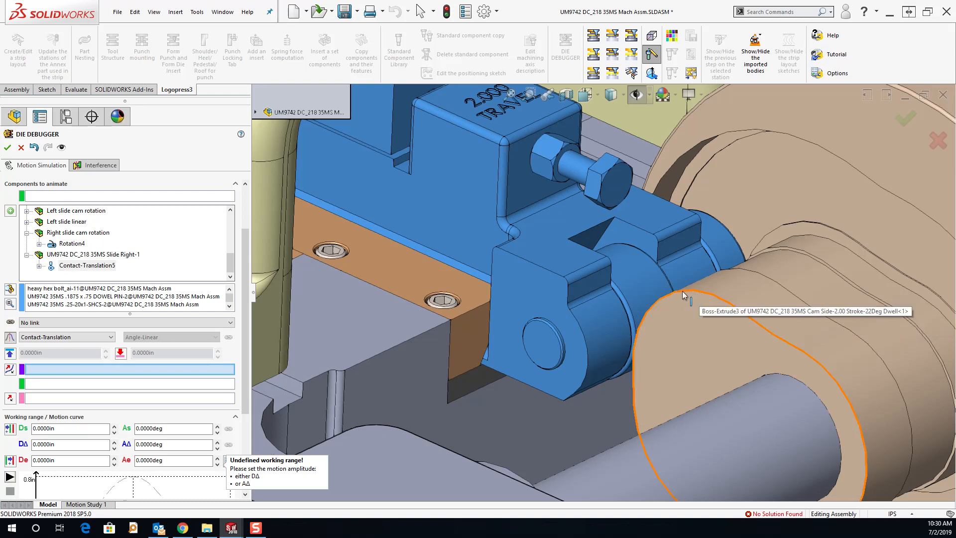
{"action": "mouse_move", "coordinate": [722, 302]}
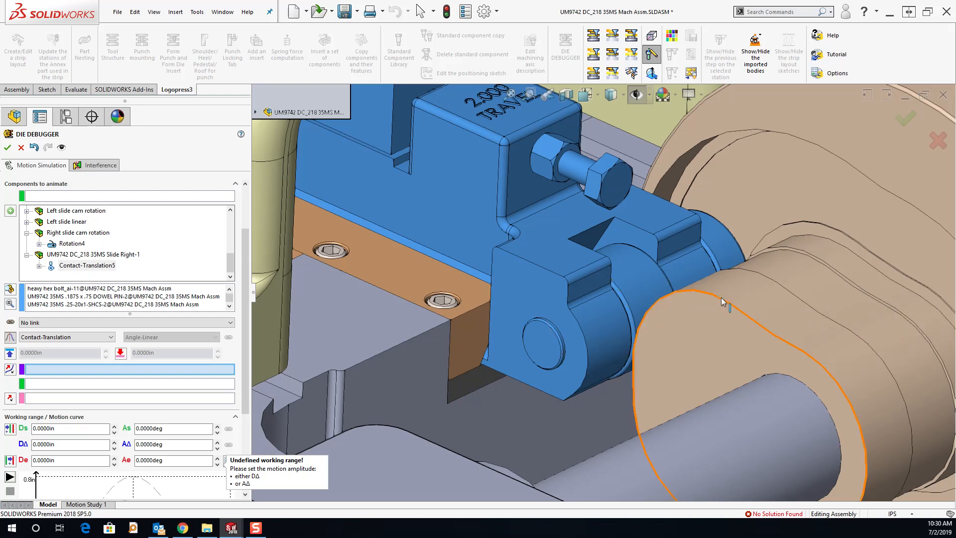
{"action": "mouse_move", "coordinate": [722, 302]}
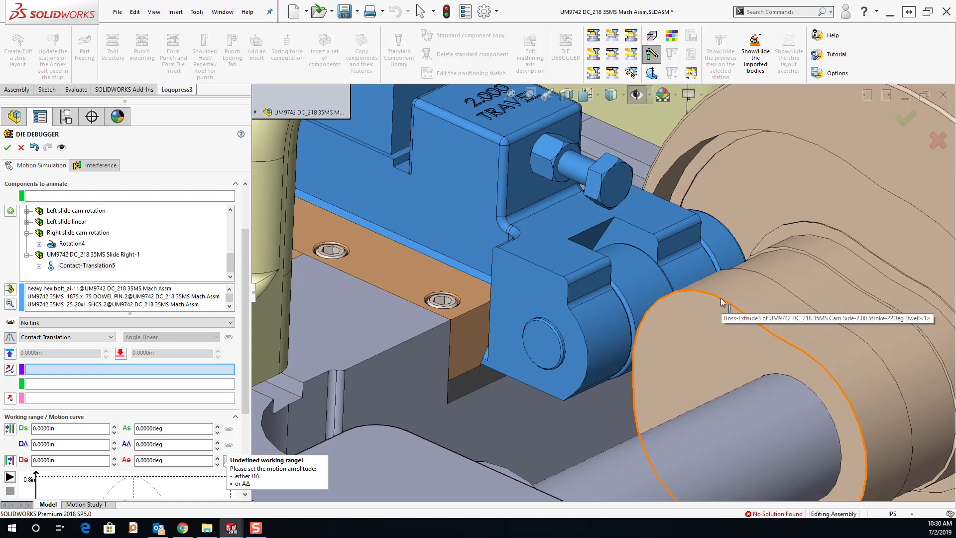
- Assign the cam side's circular outer edge as the driving contact entity
{"action": "left_click", "coordinate": [723, 302]}
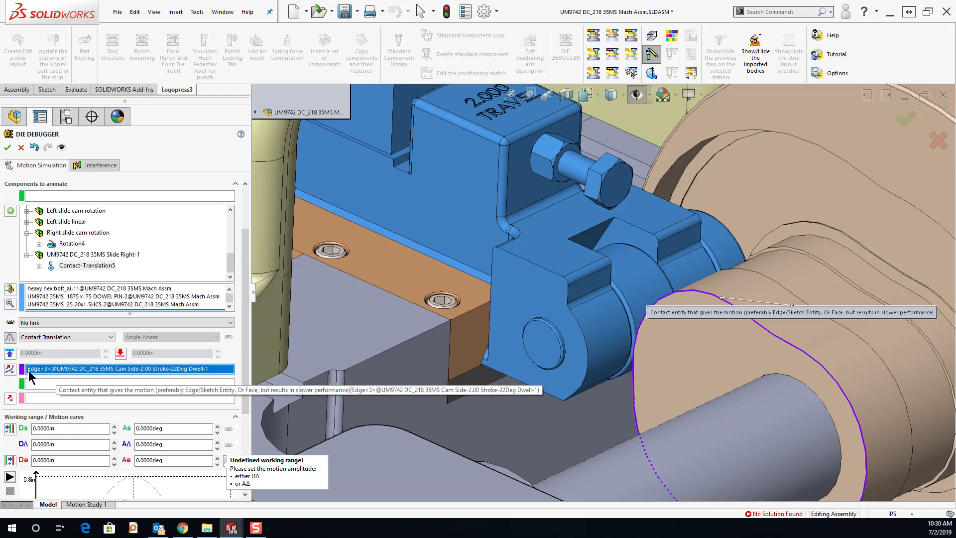
{"action": "mouse_move", "coordinate": [225, 374]}
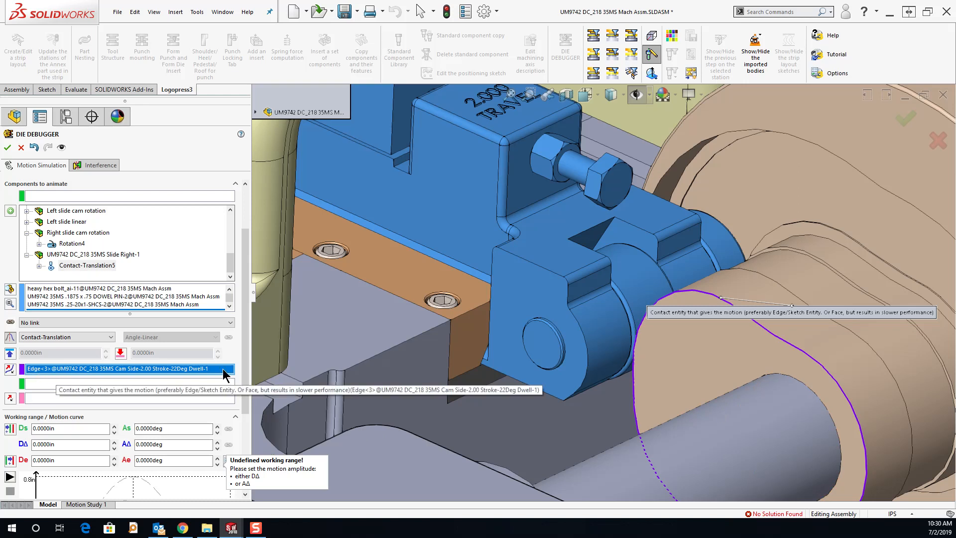
{"action": "mouse_move", "coordinate": [790, 351]}
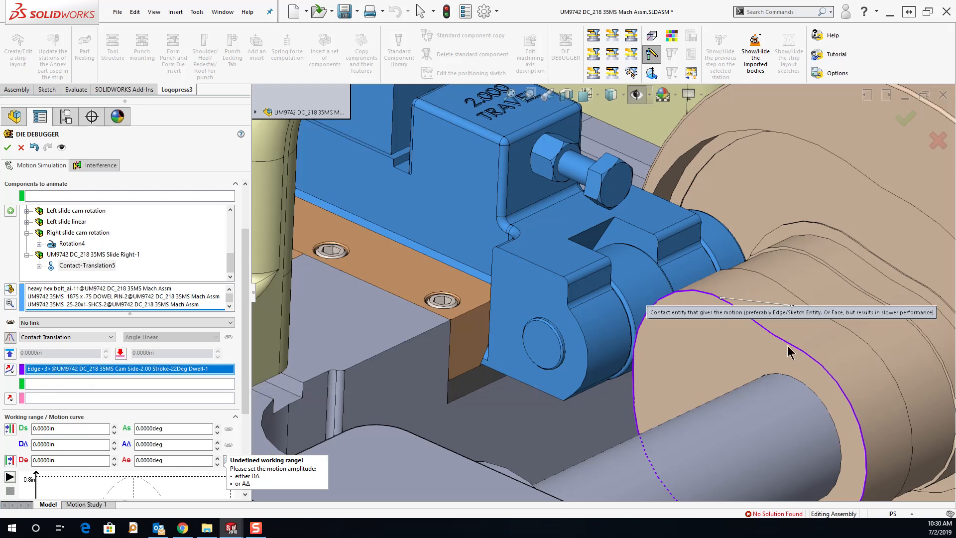
{"action": "mouse_move", "coordinate": [703, 362]}
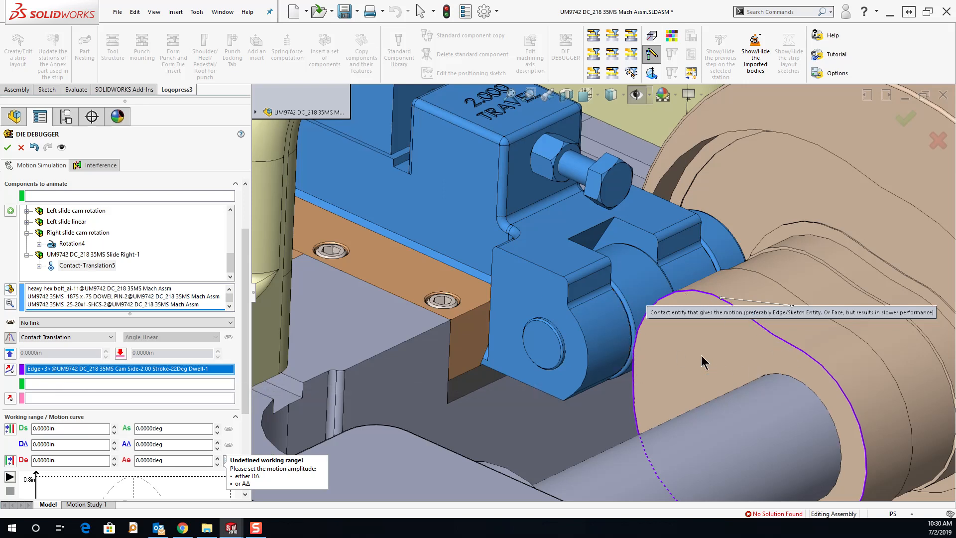
{"action": "mouse_move", "coordinate": [730, 346]}
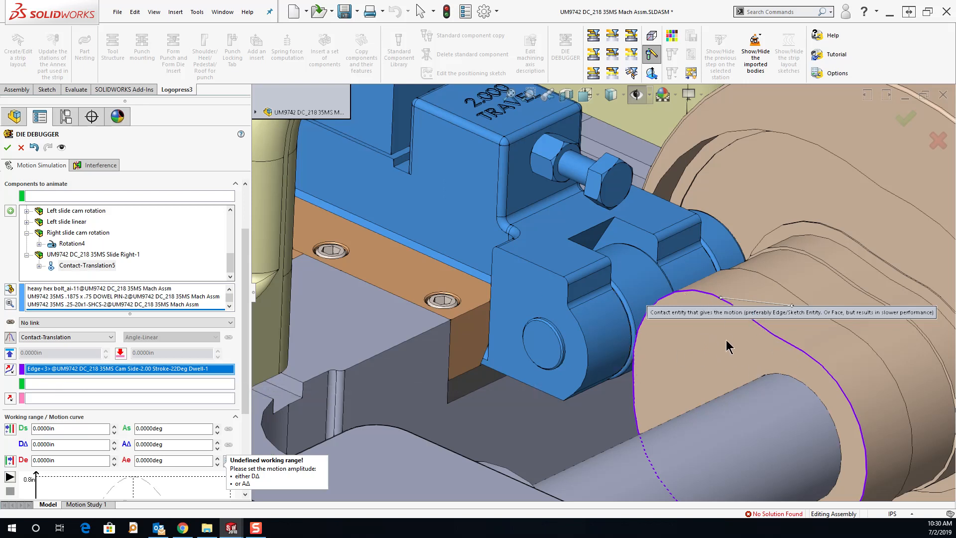
{"action": "mouse_move", "coordinate": [731, 355]}
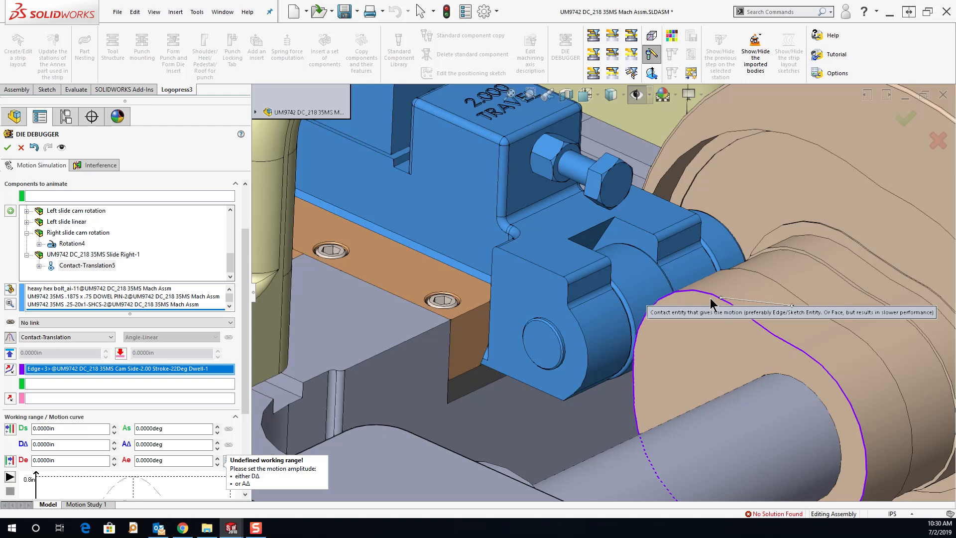
{"action": "mouse_move", "coordinate": [637, 432]}
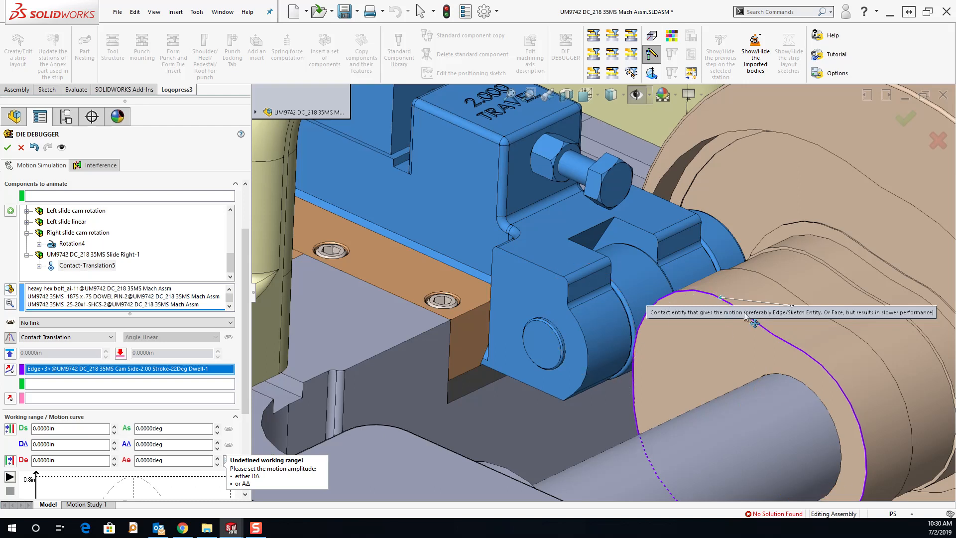
{"action": "mouse_move", "coordinate": [711, 299]}
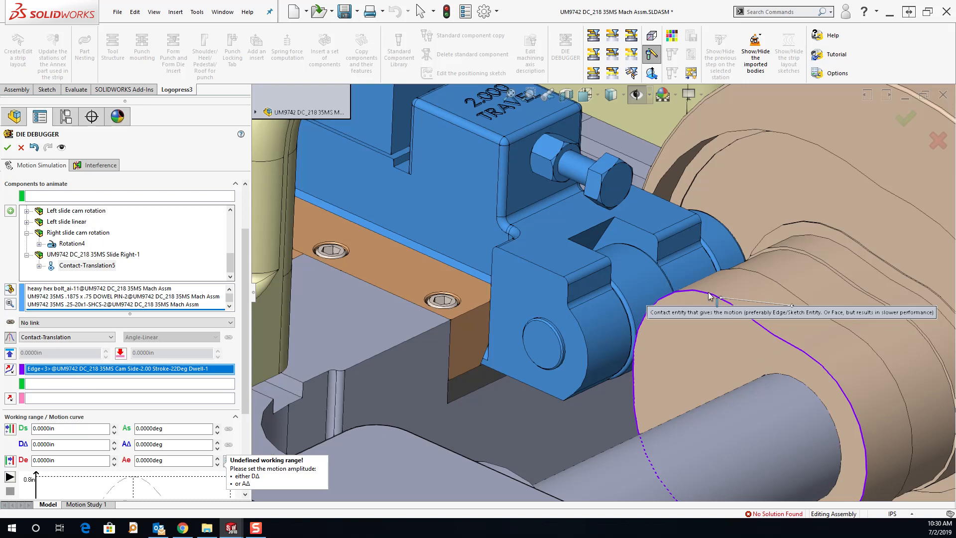
{"action": "mouse_move", "coordinate": [762, 326]}
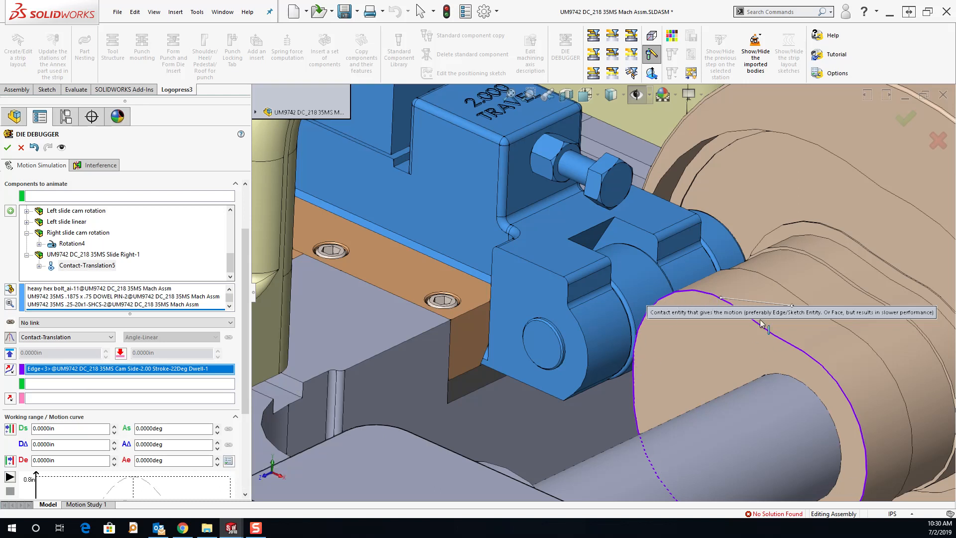
{"action": "mouse_move", "coordinate": [33, 385]}
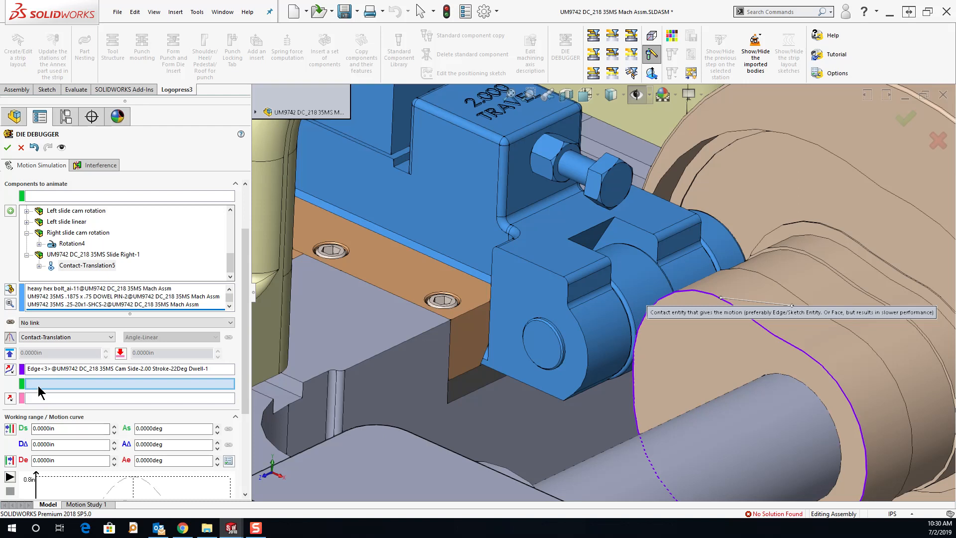
{"action": "mouse_move", "coordinate": [37, 388]}
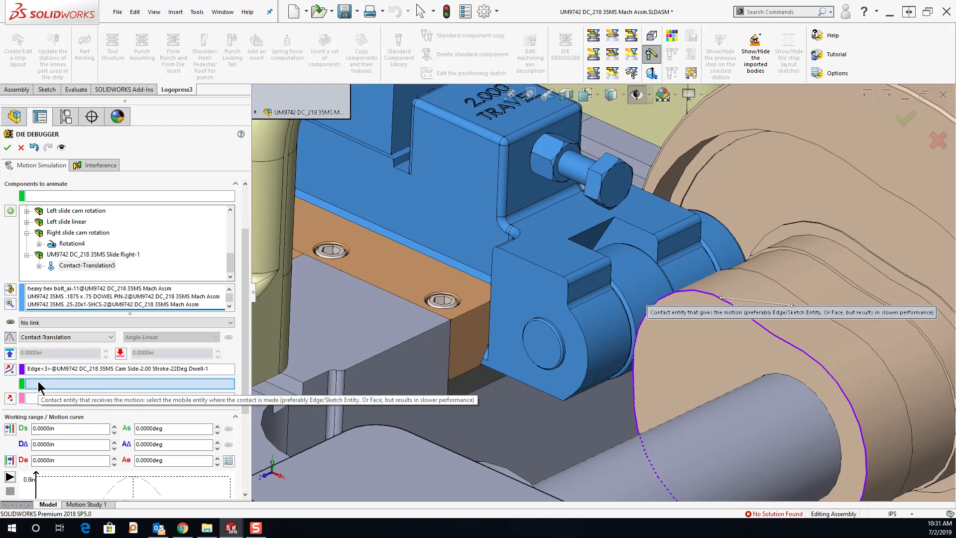
{"action": "mouse_move", "coordinate": [41, 388]}
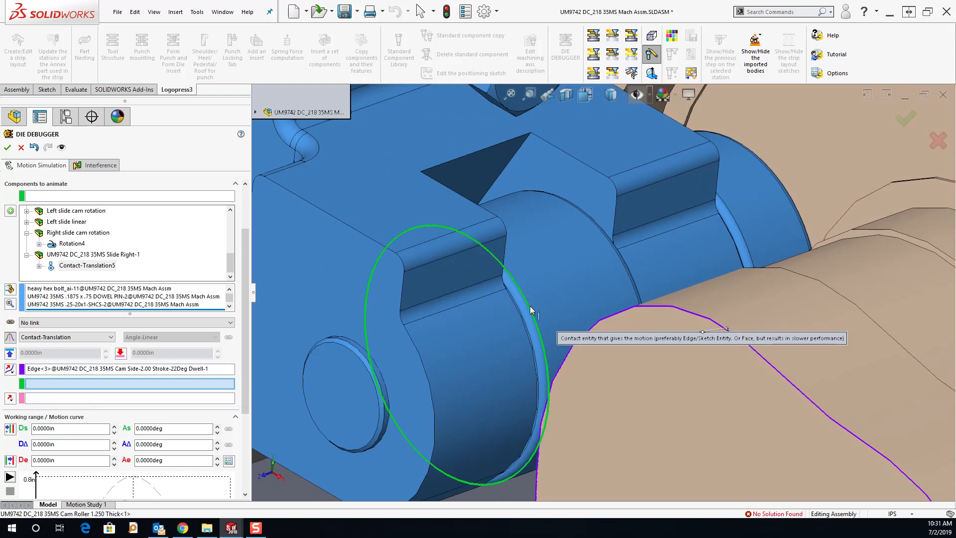
- Pick the cam roller edge as receiving contact and activate the direction field
{"action": "left_click", "coordinate": [530, 305]}
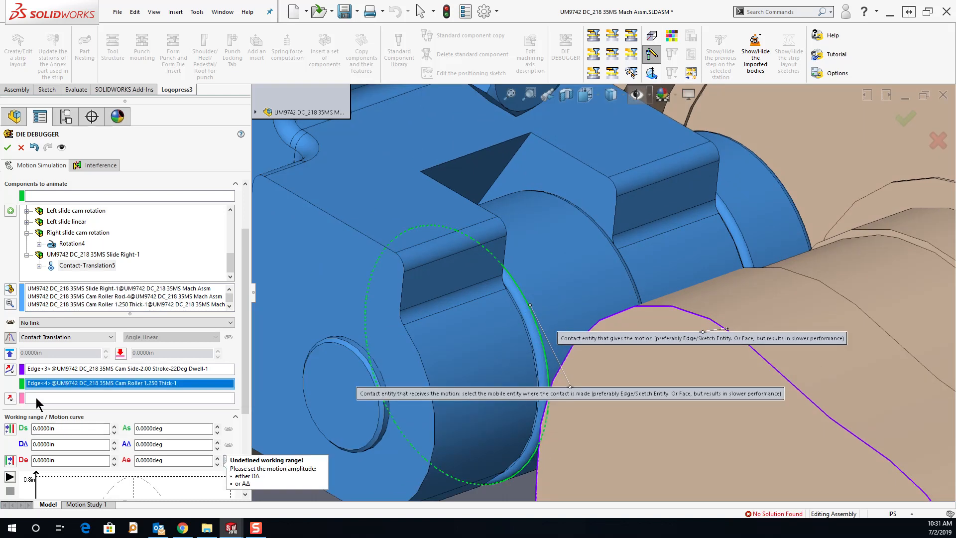
{"action": "left_click", "coordinate": [122, 397]}
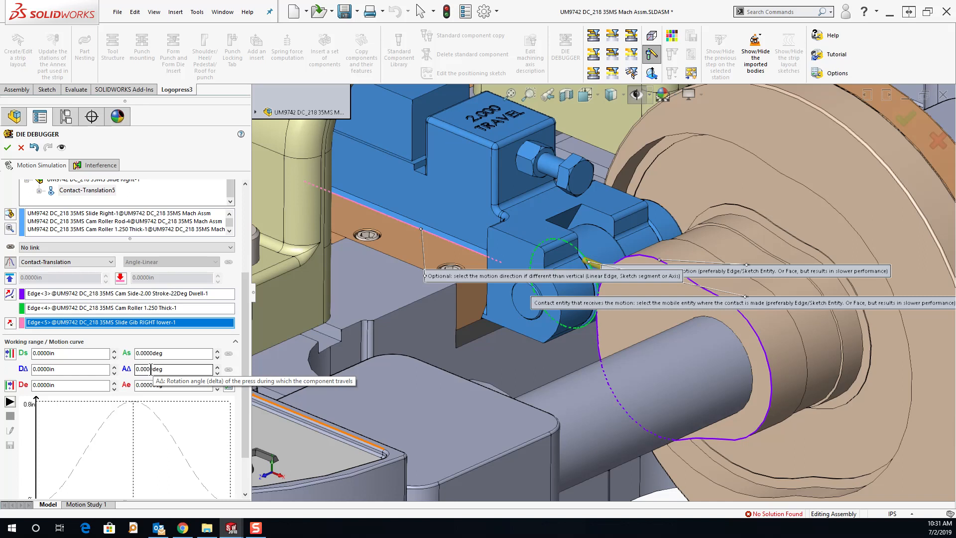
- Enter 360 degrees in the slide's AΔ working-range field
{"action": "triple_click", "coordinate": [173, 369]}
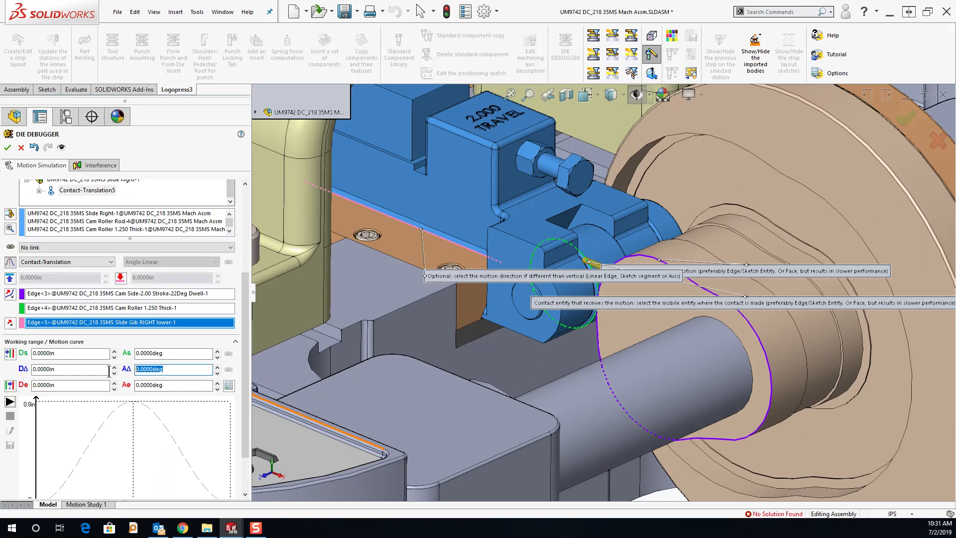
{"action": "type", "text": "360"}
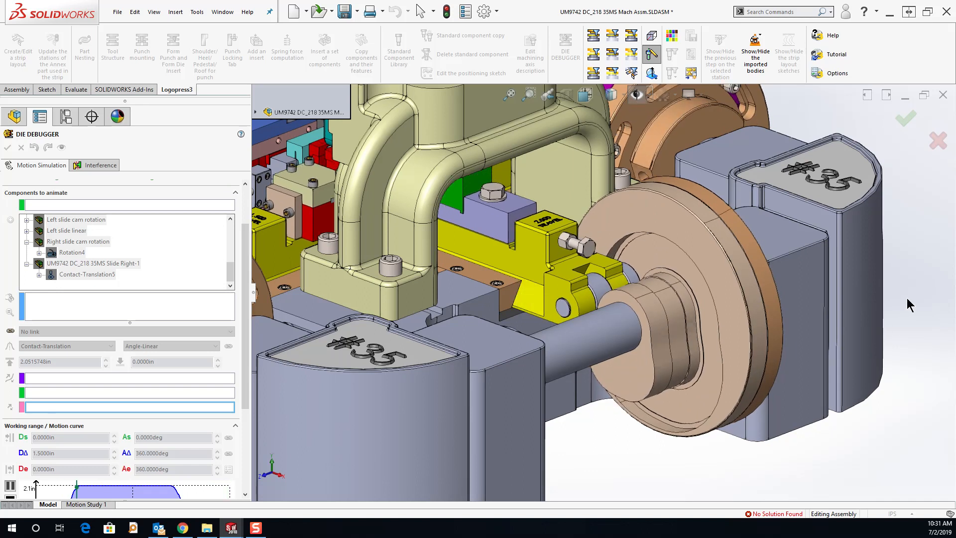
- Zoom in on the die centre to check the right slide's 1.5 in travel
{"action": "right_click", "coordinate": [527, 291]}
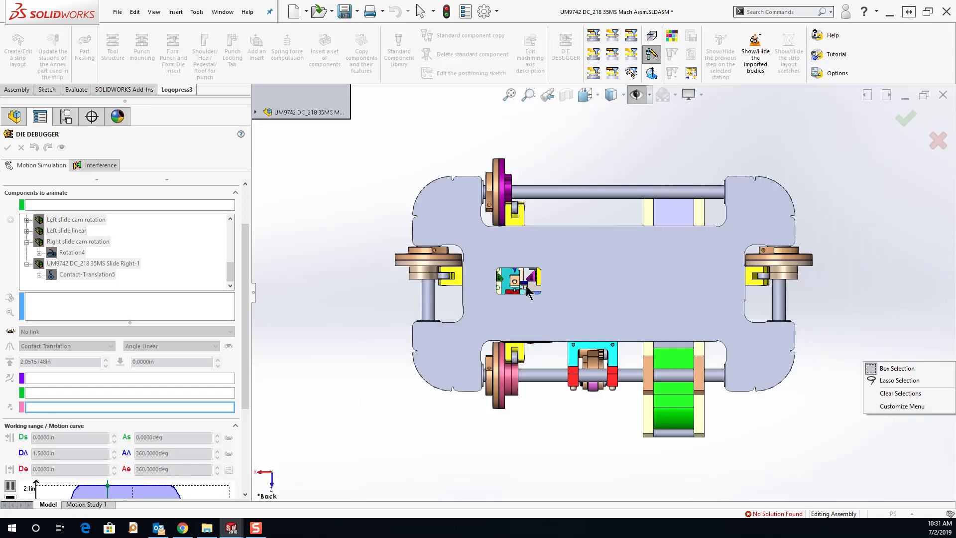
{"action": "scroll", "scroll_direction": "up", "scroll_amount": 3}
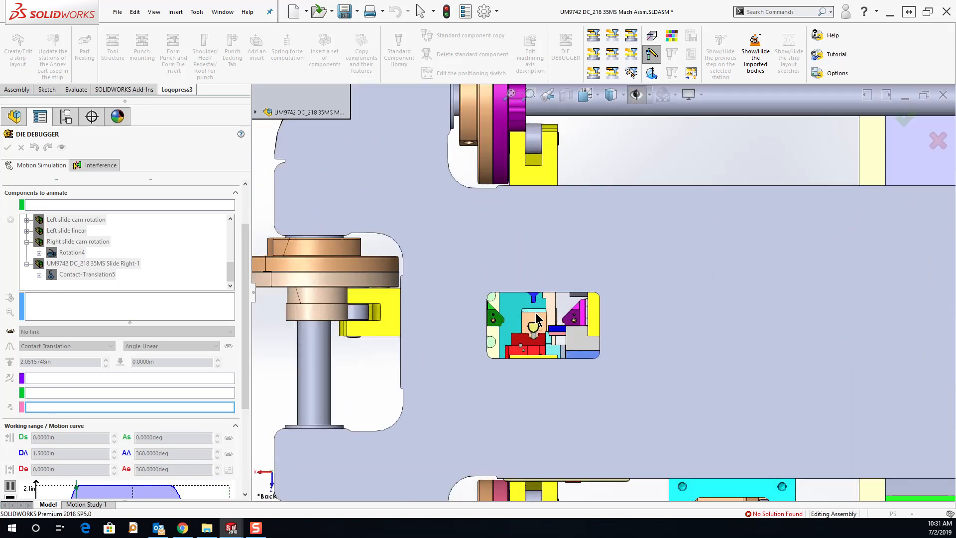